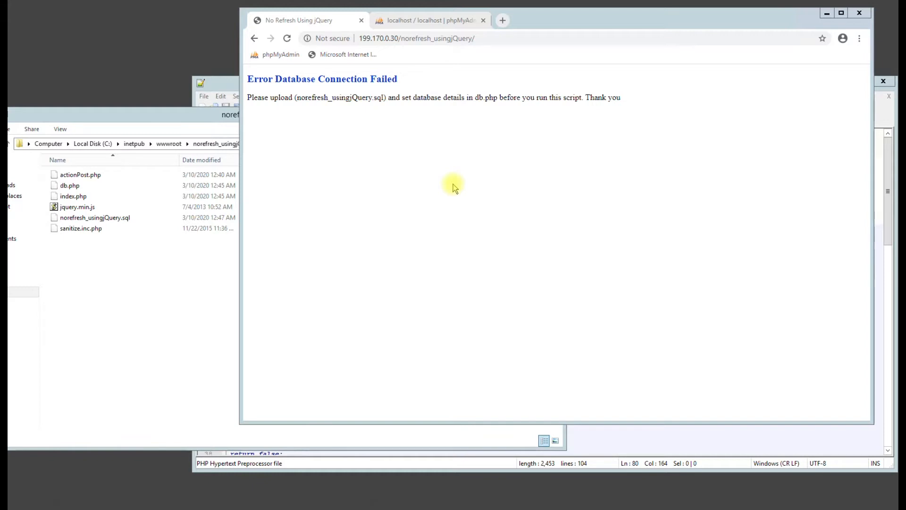
mouse_move(444, 106)
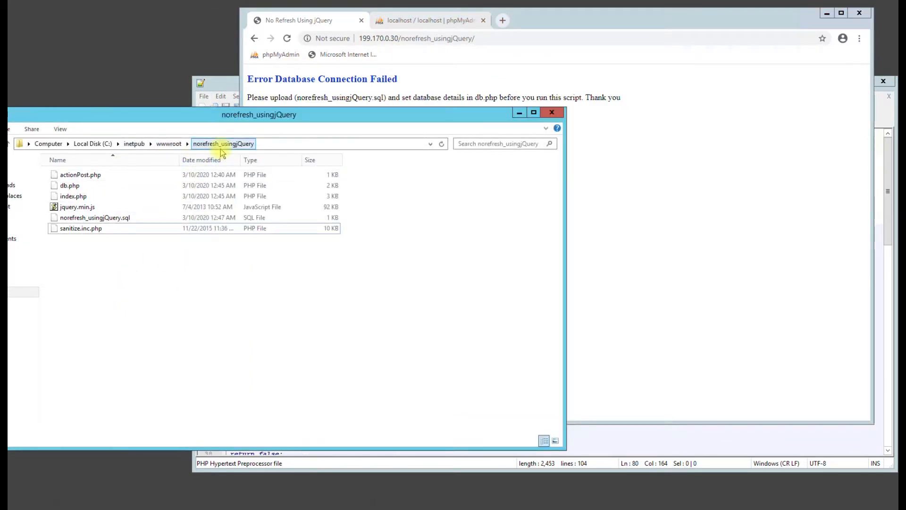
mouse_move(474, 61)
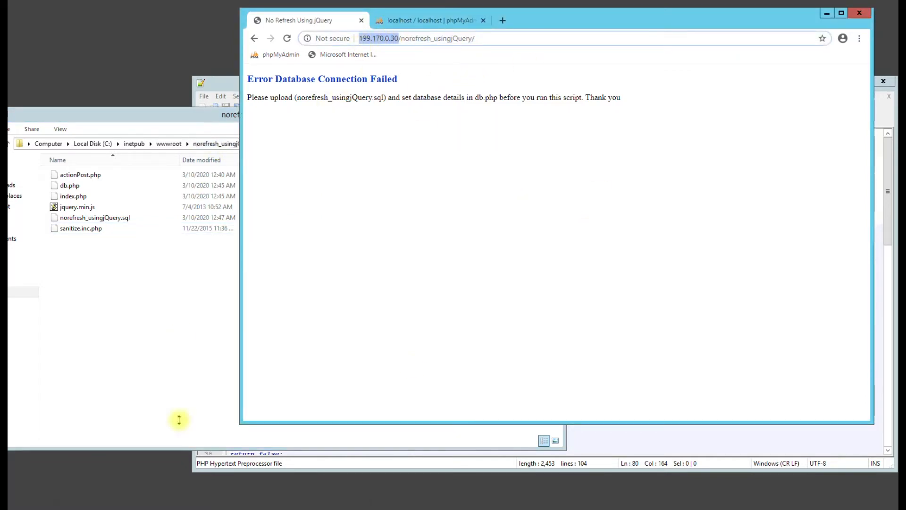
mouse_move(443, 323)
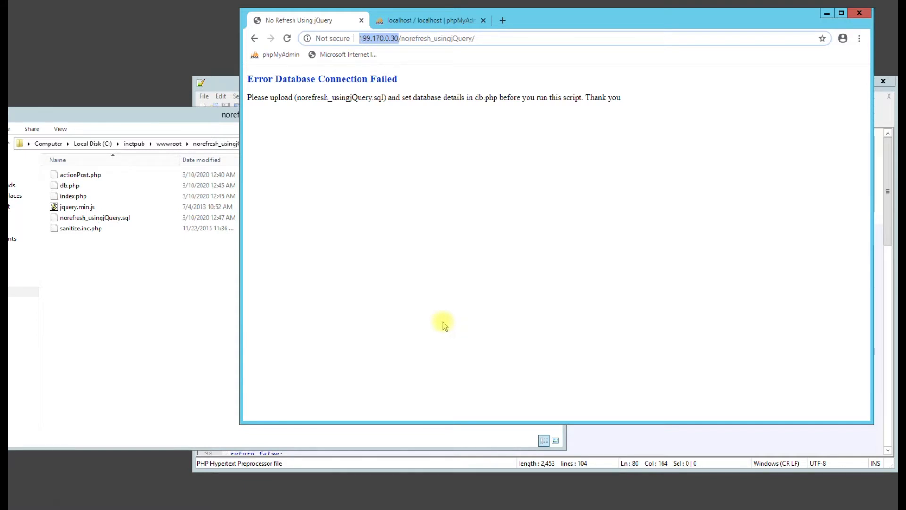
Step: Bring norefresh_usingjQuery.sql and db.php into Notepad++ to see the connection line with placeholder credentials
left_click(287, 37)
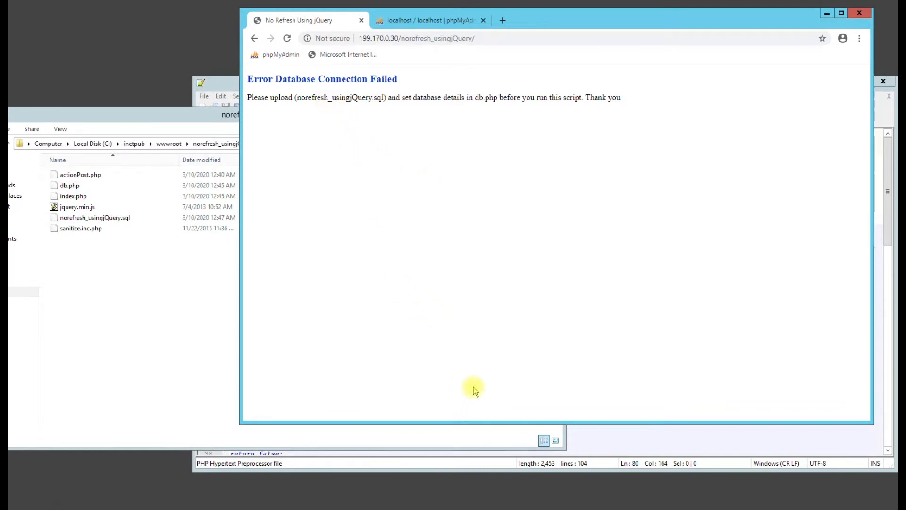
mouse_move(474, 352)
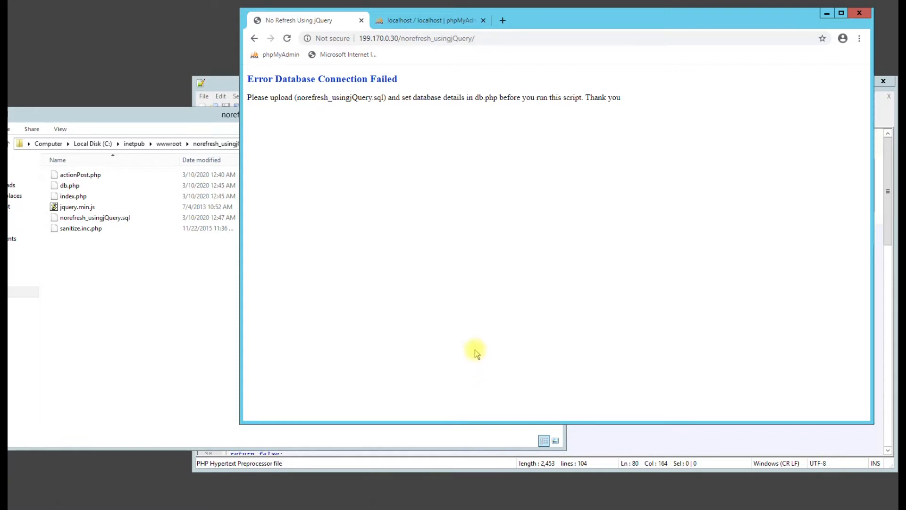
mouse_move(475, 344)
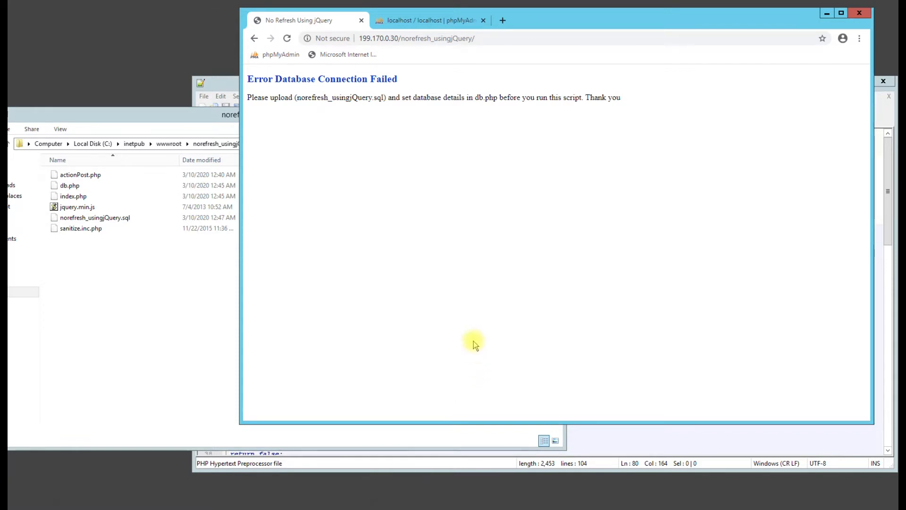
left_click(94, 217)
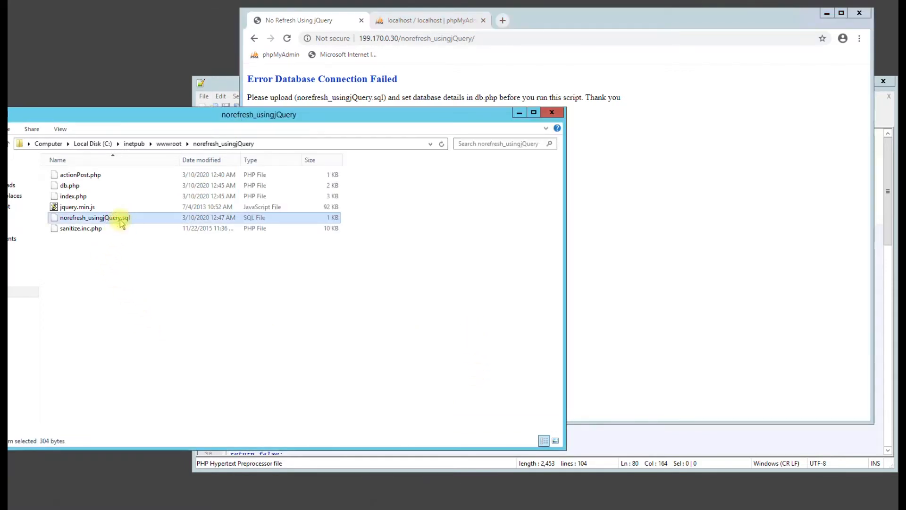
double_click(95, 217)
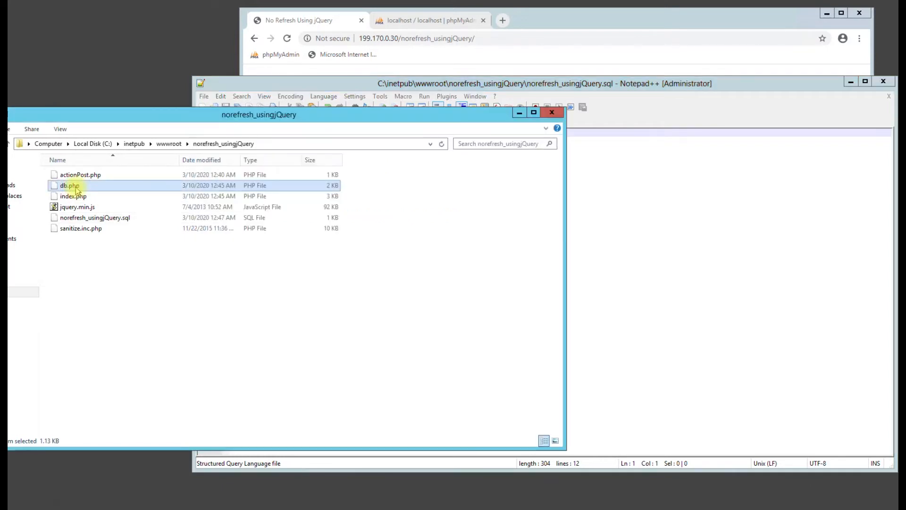
double_click(69, 185)
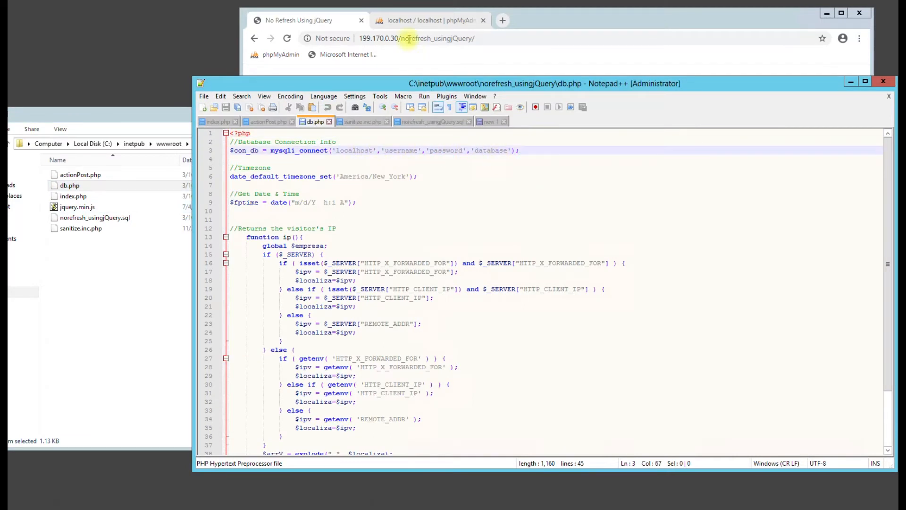
Step: Begin a new phpMyAdmin user account limited to the Local host
left_click(427, 20)
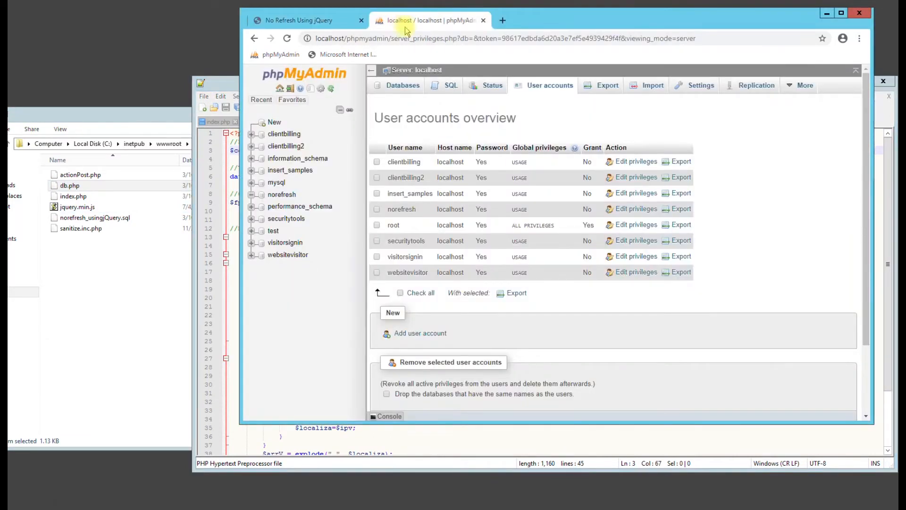
left_click(419, 333)
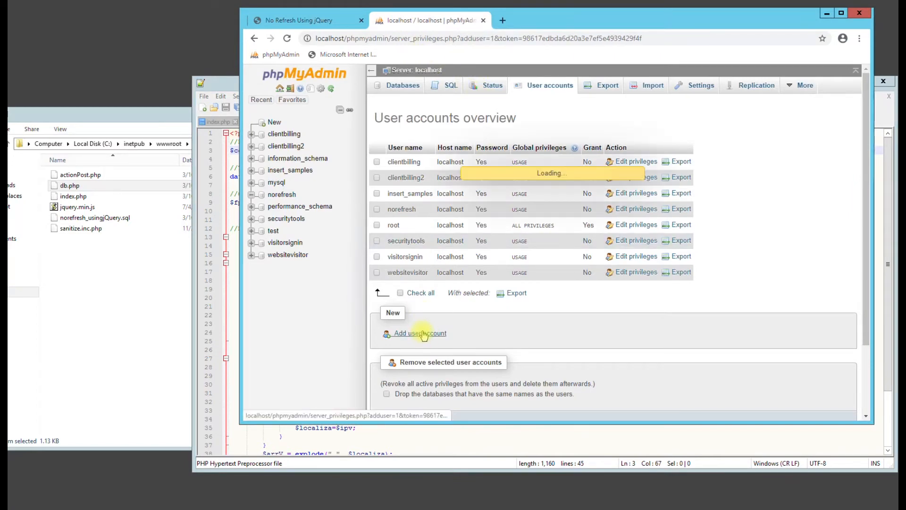
left_click(418, 333)
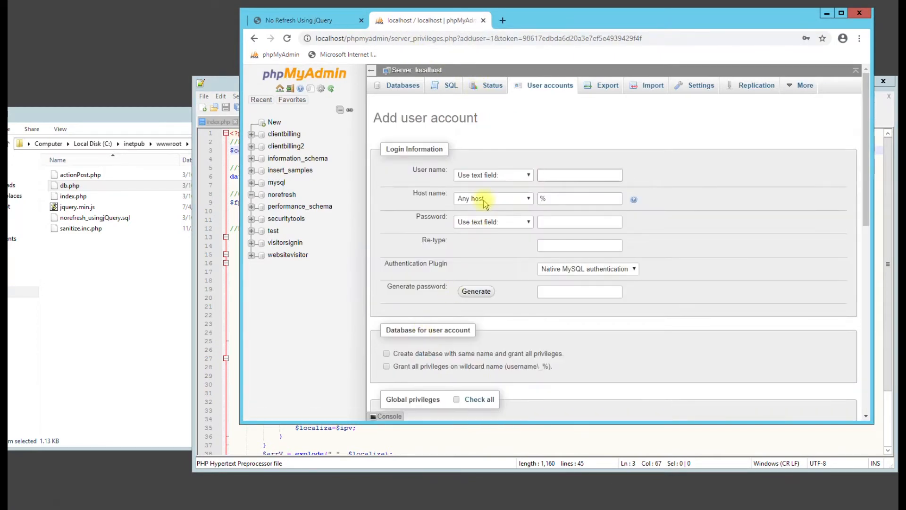
left_click(492, 198)
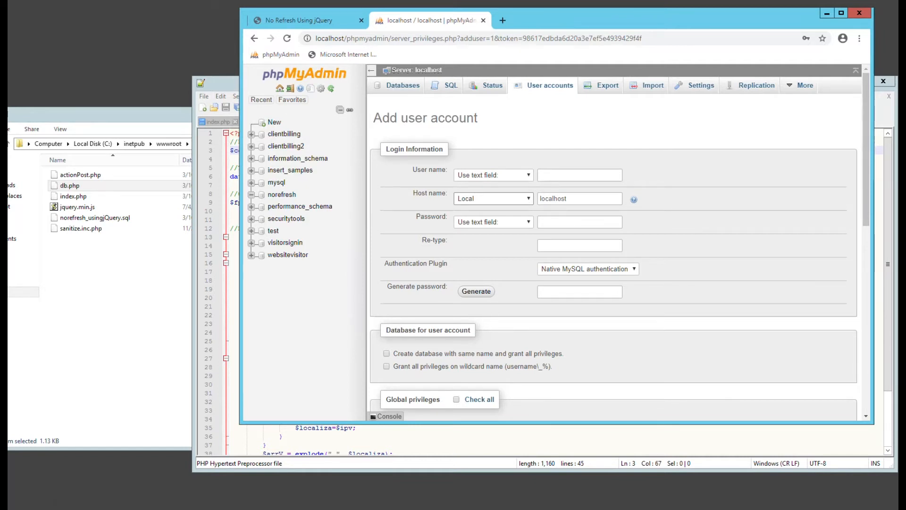
mouse_move(504, 215)
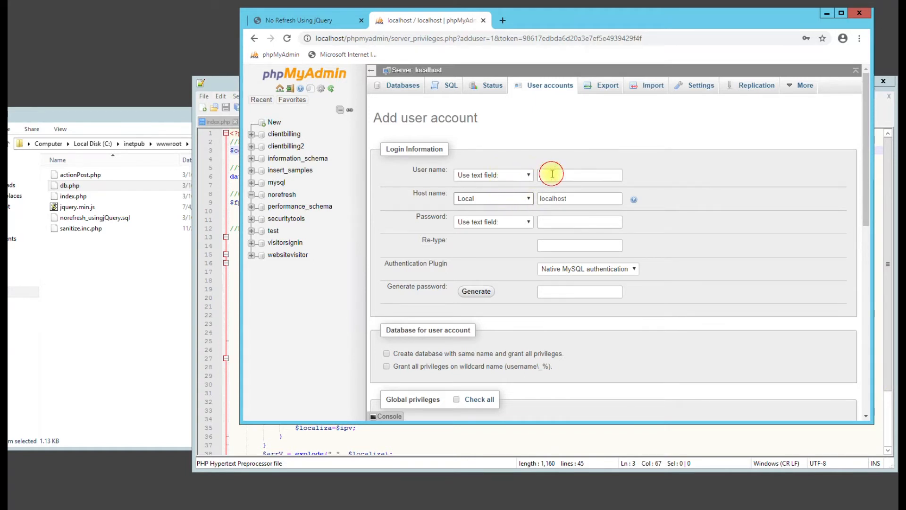
Step: Name the account demopost with a generated password and a database of the same name
type("demopost")
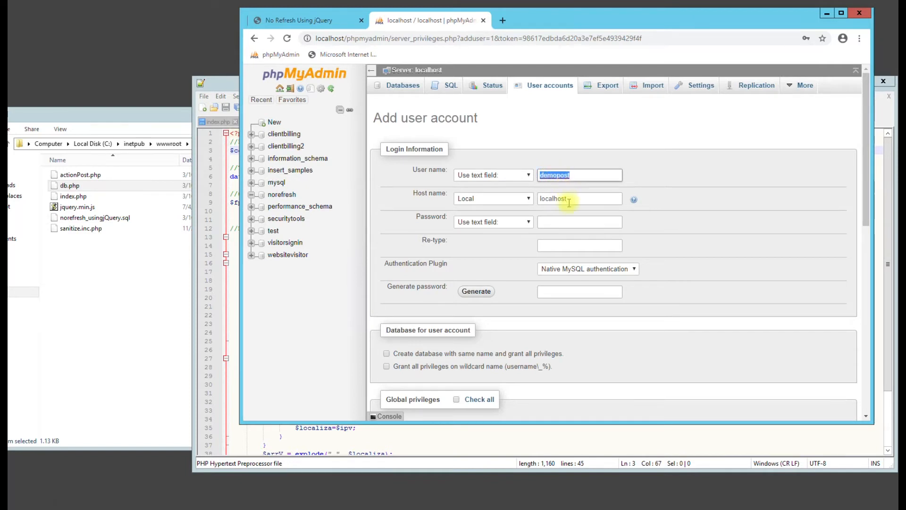
left_click(475, 292)
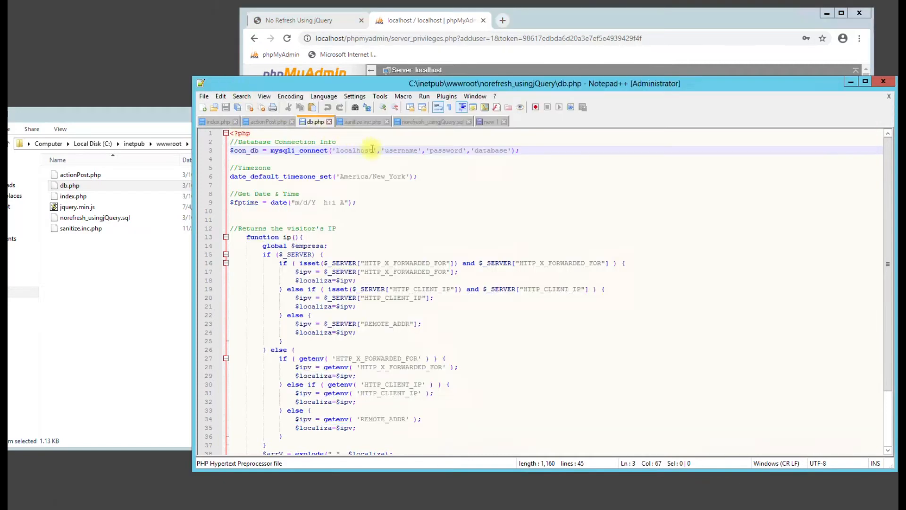
type("demopost")
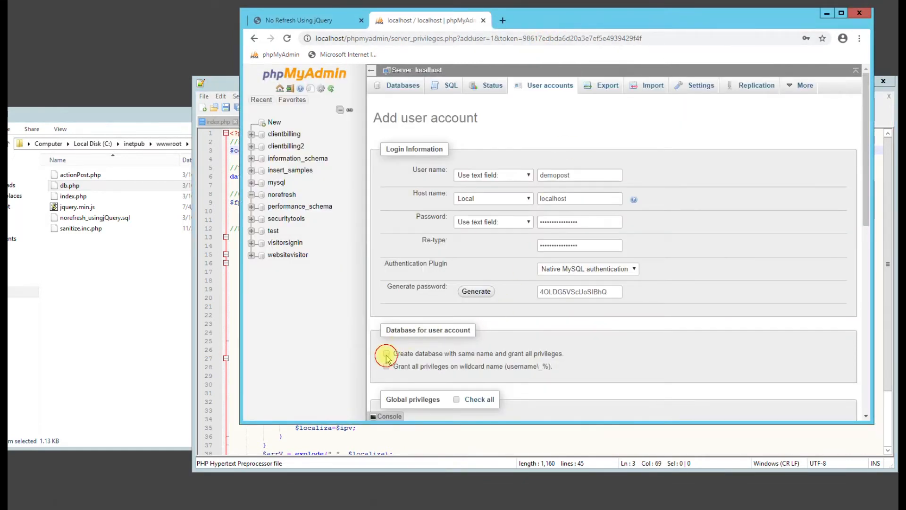
left_click(386, 353)
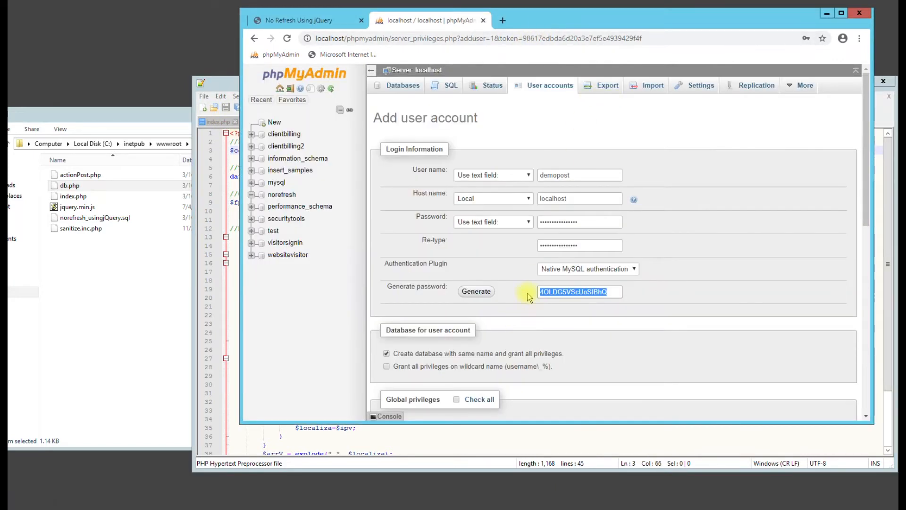
scroll("down", 3)
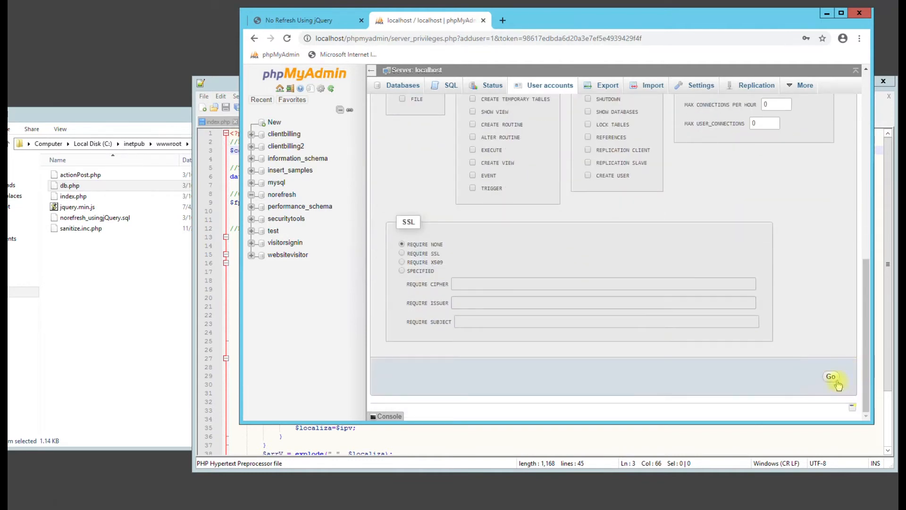
Step: Create the demopost account and database, then reload the demo page so its posting form appears
left_click(830, 377)
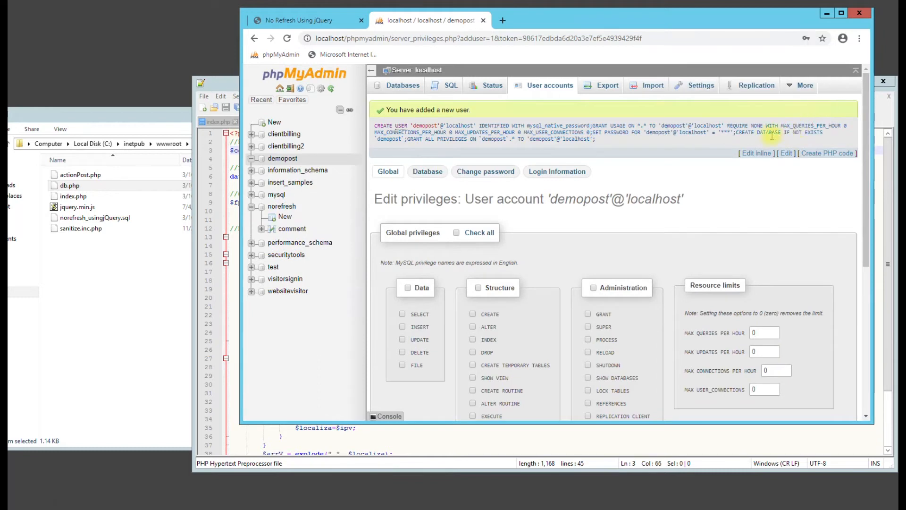
left_click(299, 20)
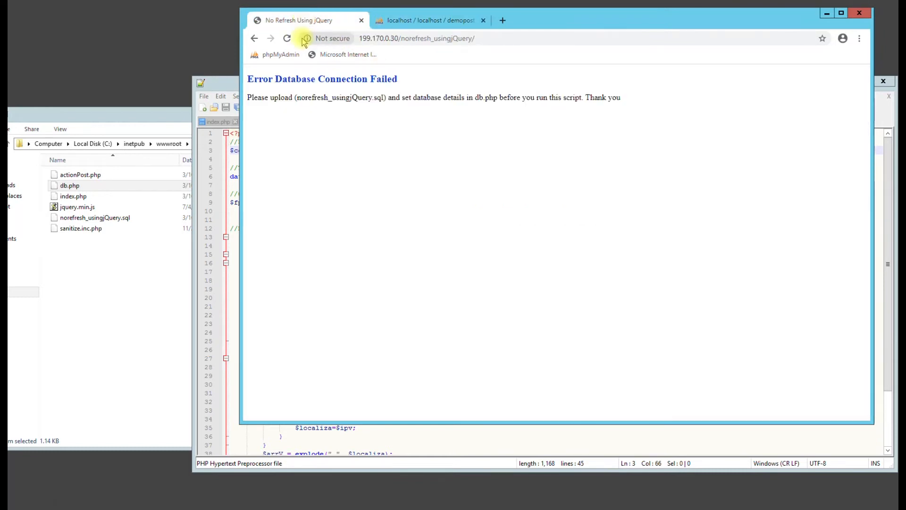
left_click(287, 37)
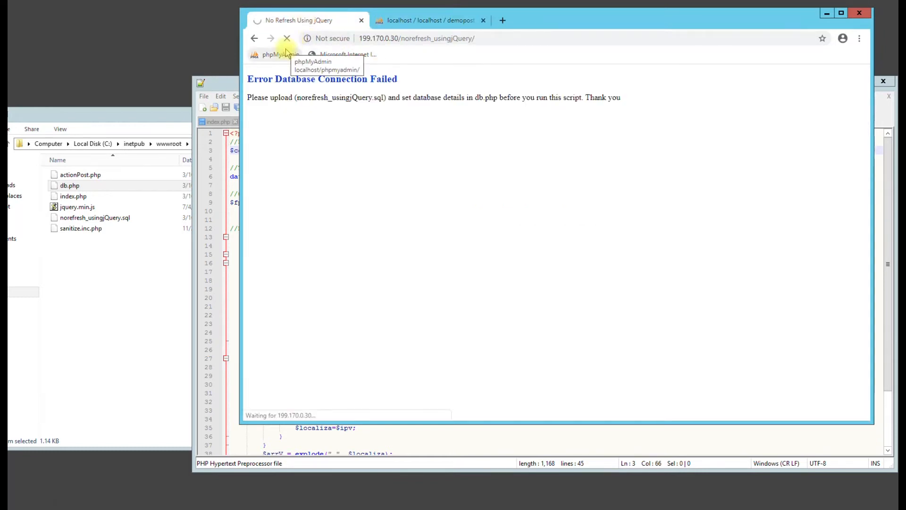
left_click(287, 38)
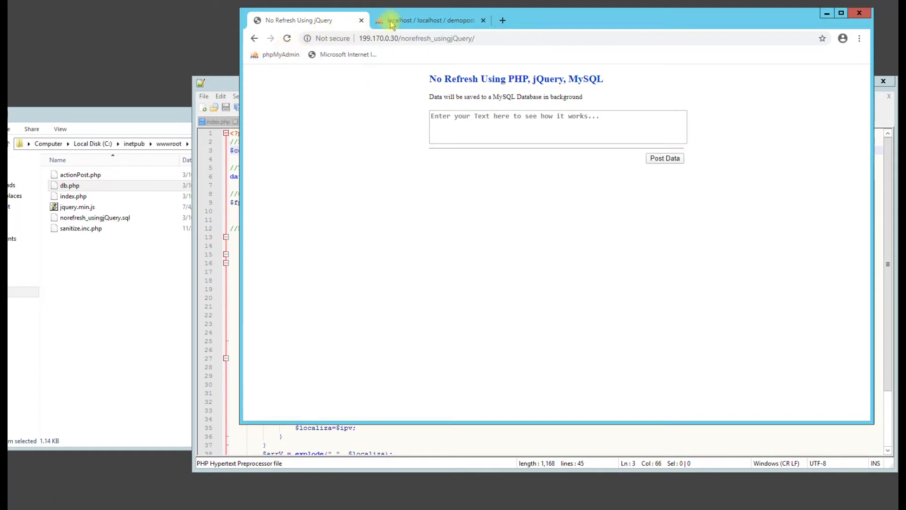
Step: Run the CREATE TABLE script from norefresh_usingjQuery.sql in the demopost SQL editor
left_click(429, 20)
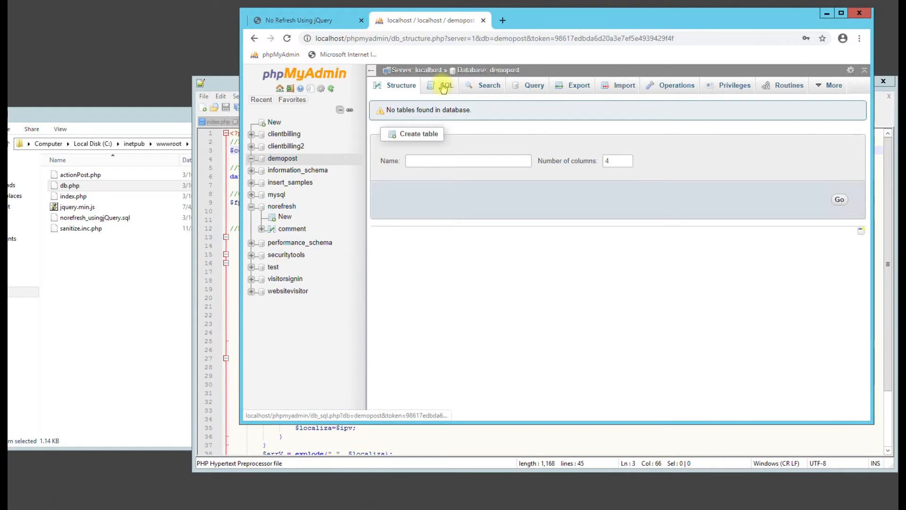
left_click(446, 85)
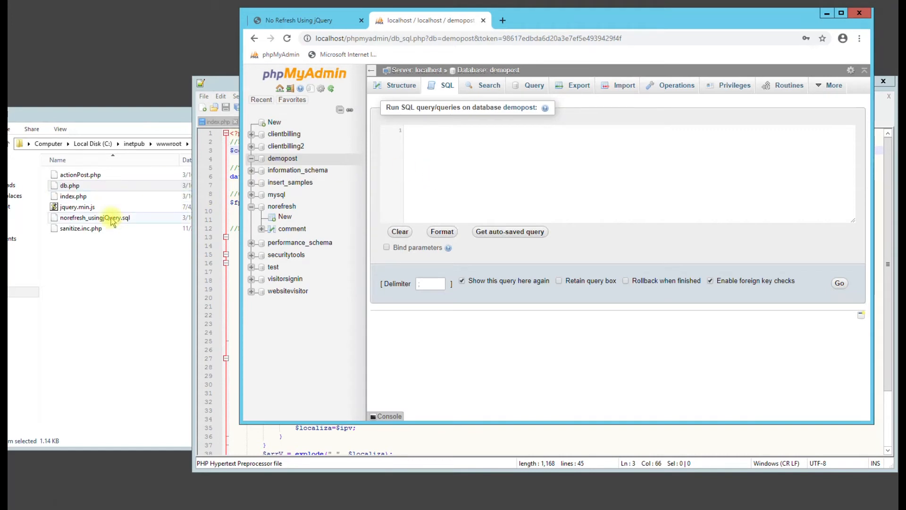
double_click(94, 217)
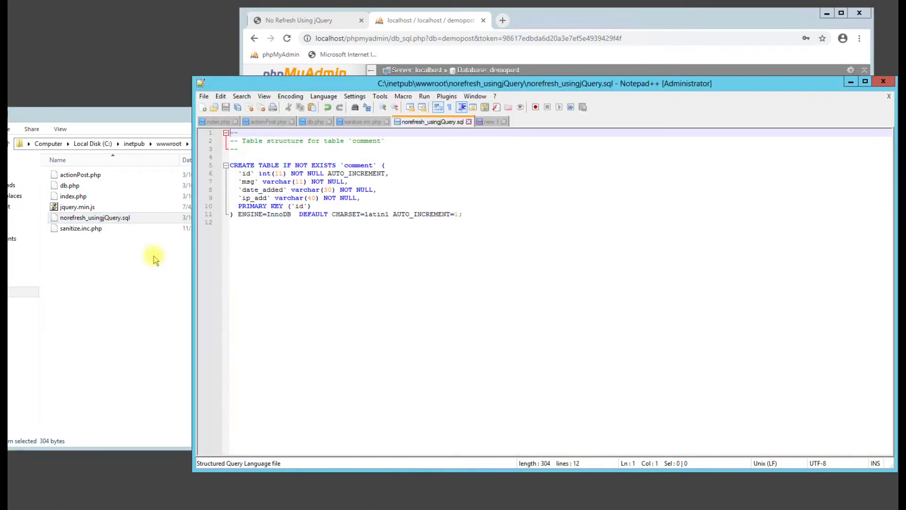
key("ctrl+a")
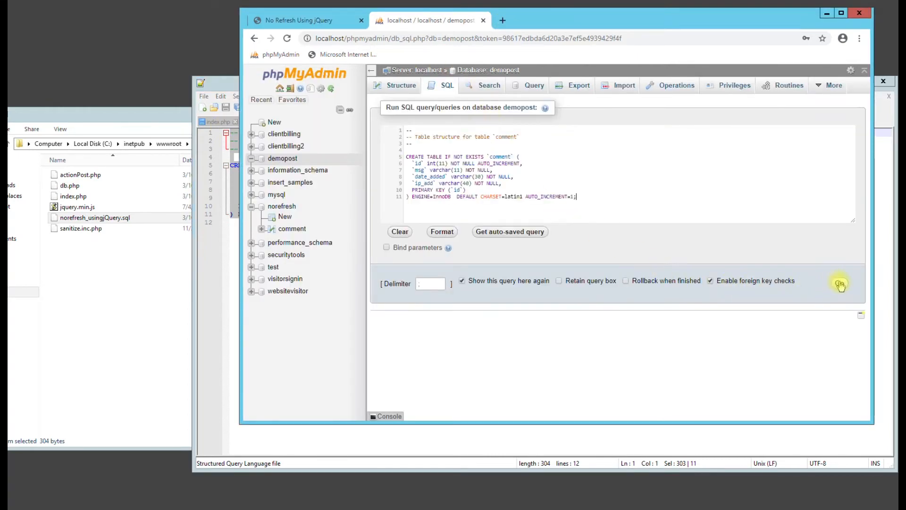
left_click(839, 282)
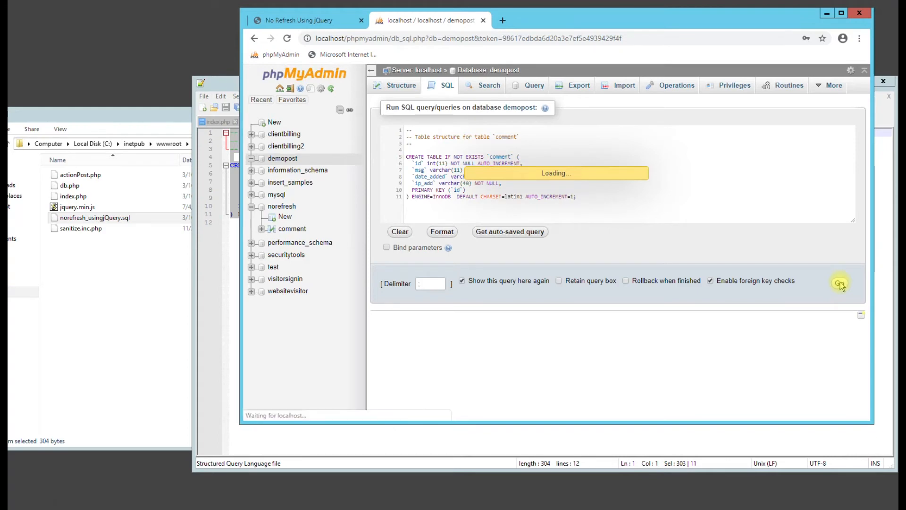
left_click(839, 283)
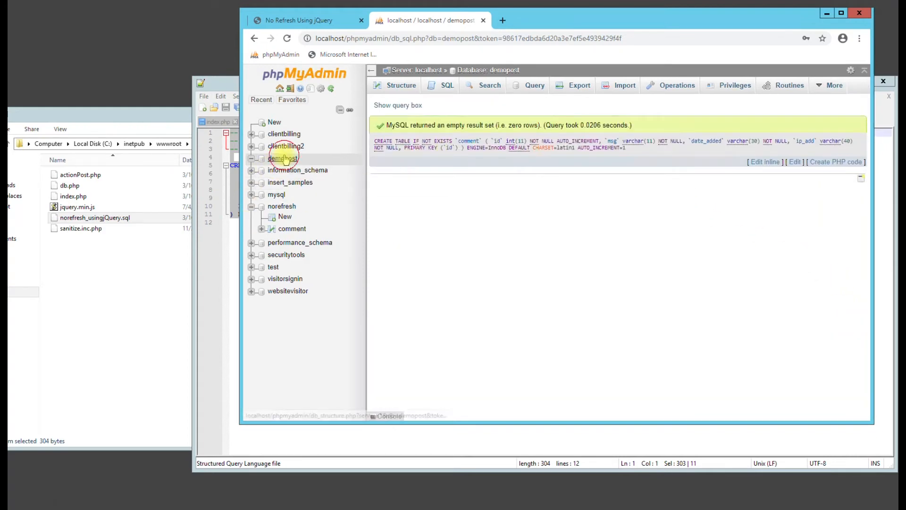
Step: Browse the new empty comment table, then reload the No Refresh demo page
left_click(282, 157)
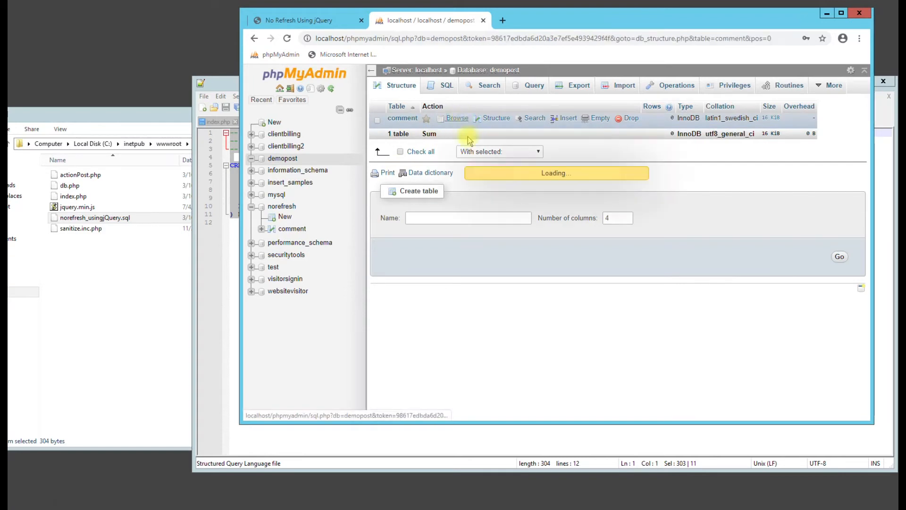
left_click(459, 118)
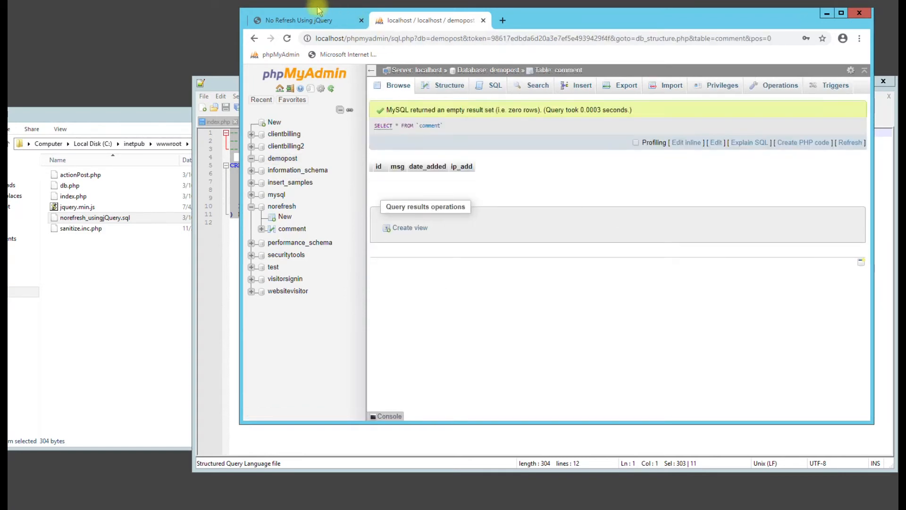
left_click(297, 20)
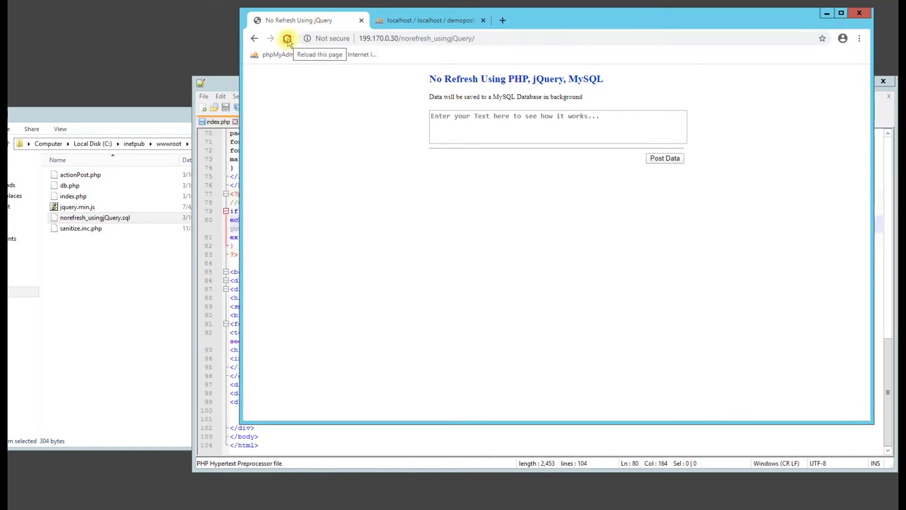
left_click(287, 38)
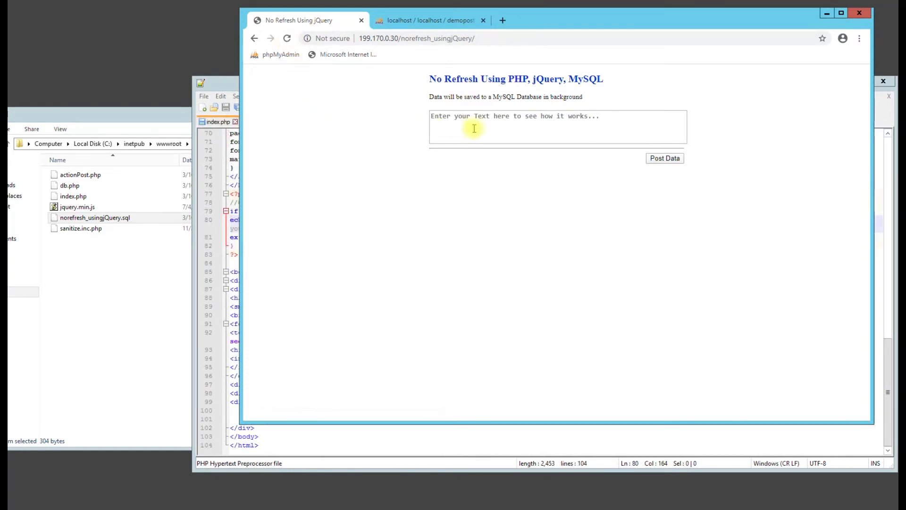
Step: Post 'demo test 1234' and then 'test' from the textarea so test is listed with its date added
type("demo test 1234")
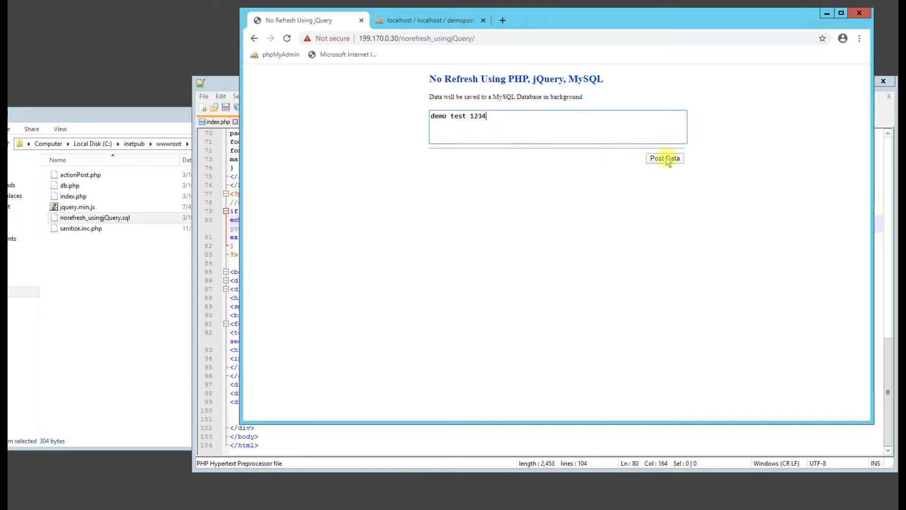
left_click(664, 158)
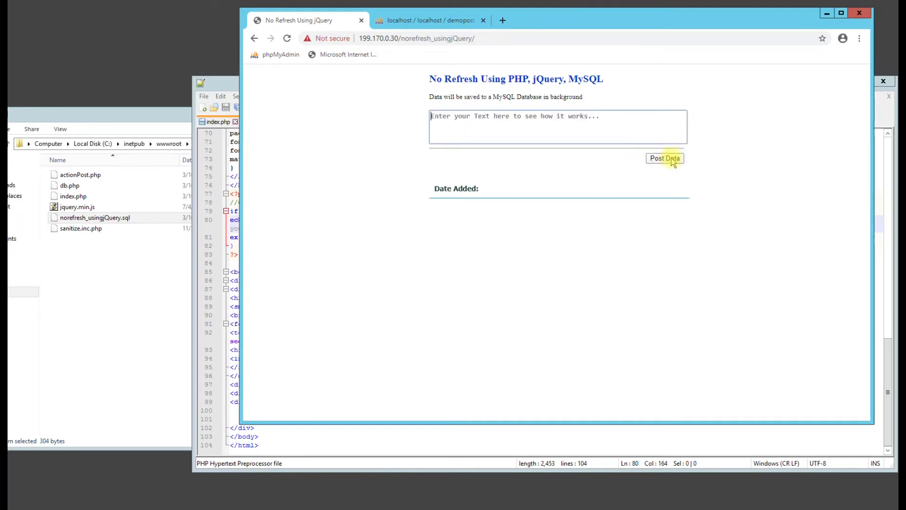
mouse_move(500, 157)
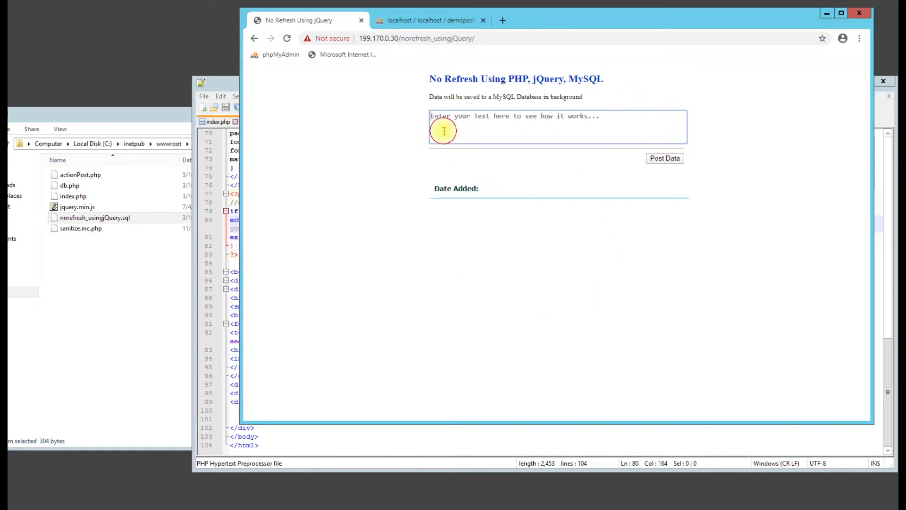
left_click(665, 159)
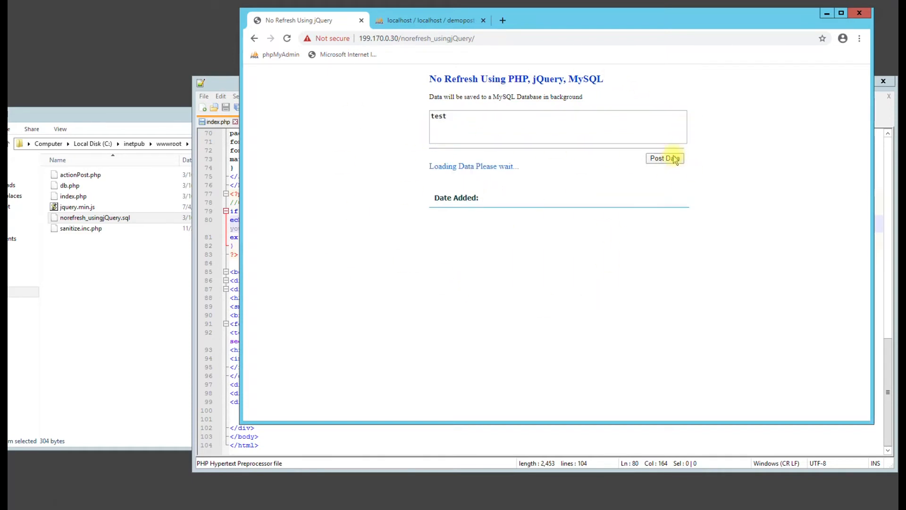
left_click(664, 158)
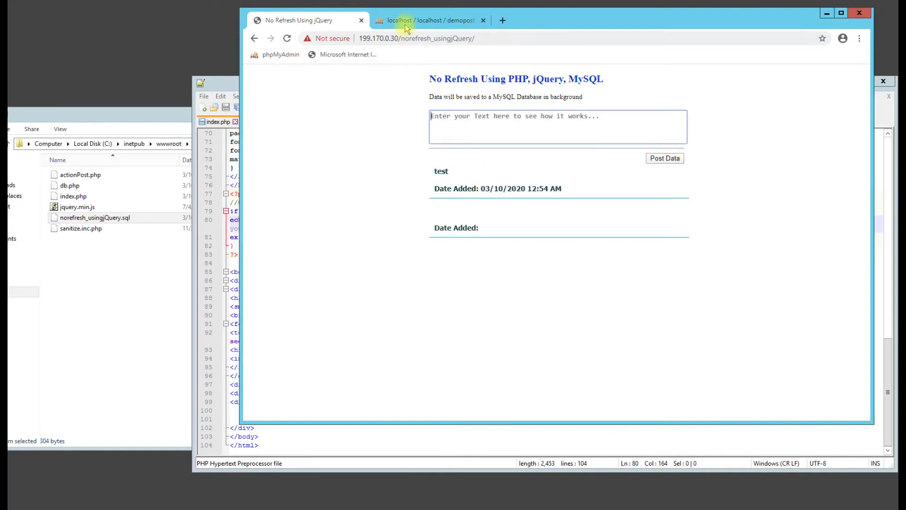
Step: Change the comment table's msg column length from 11 to 200 and save it
left_click(430, 20)
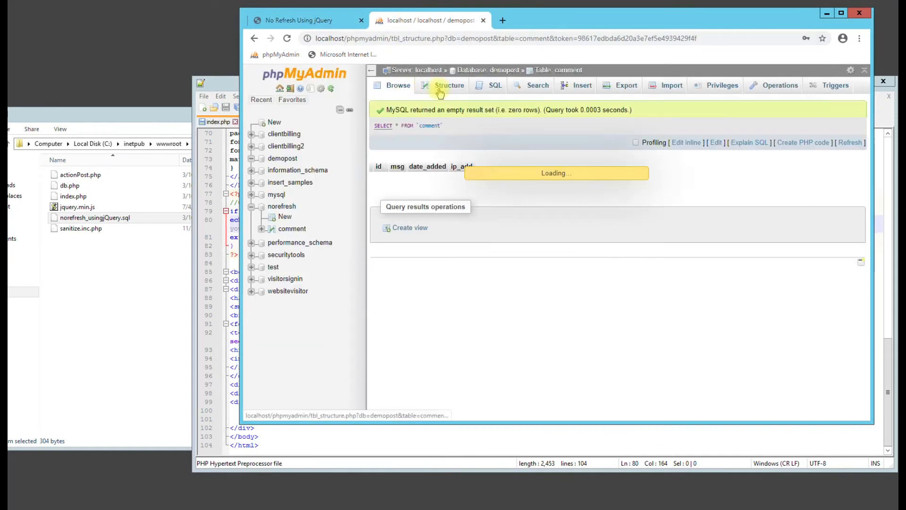
left_click(449, 85)
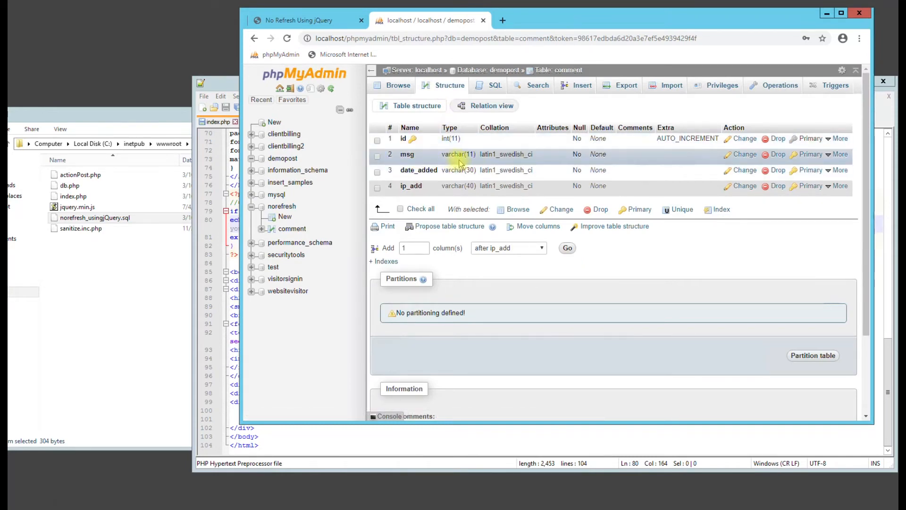
left_click(744, 154)
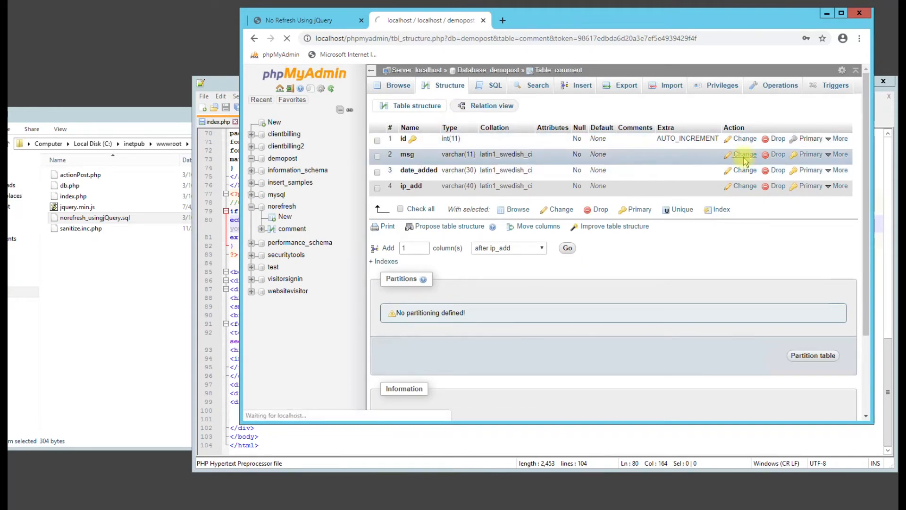
left_click(745, 153)
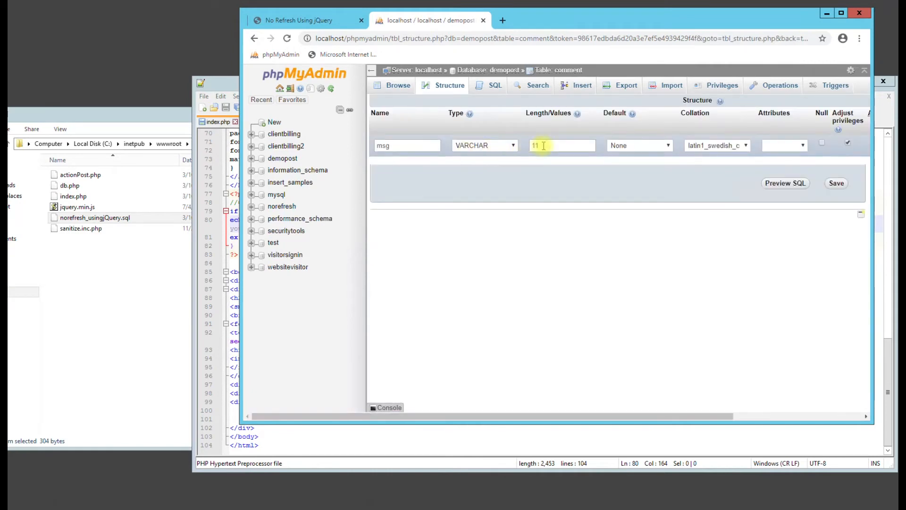
type("200")
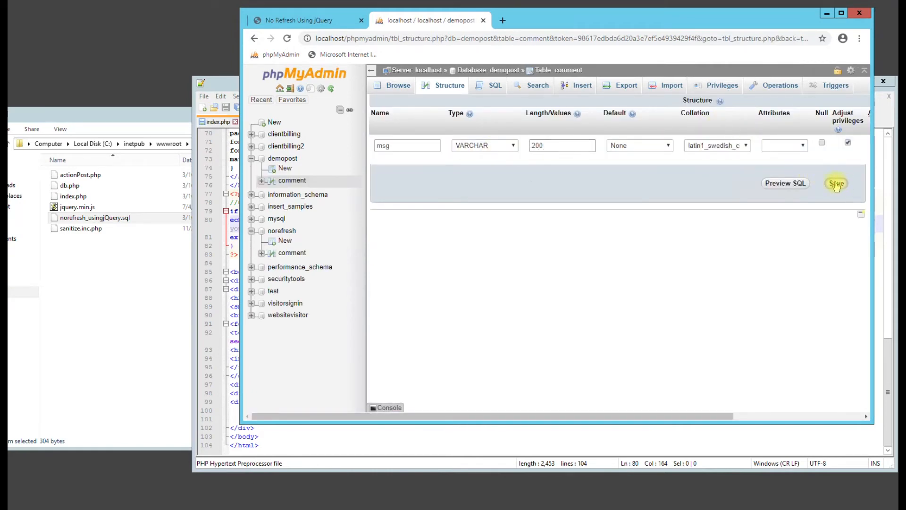
left_click(836, 182)
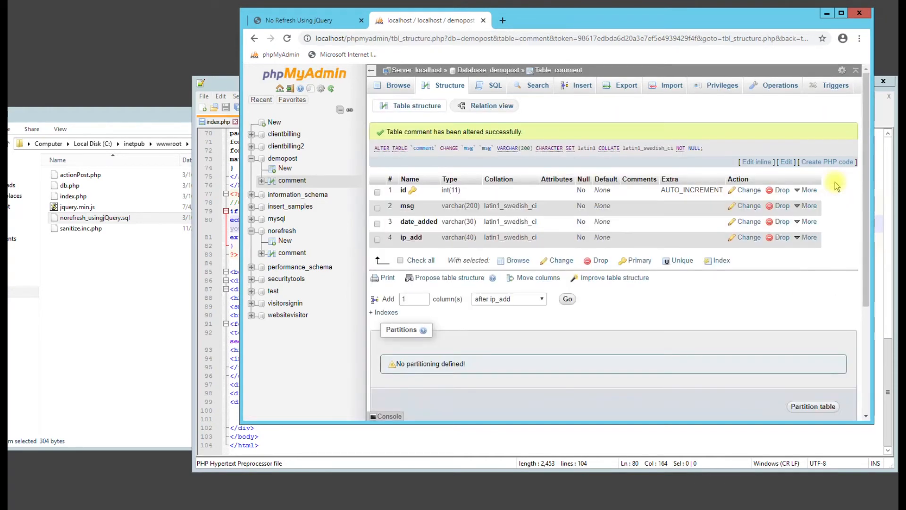
left_click(295, 20)
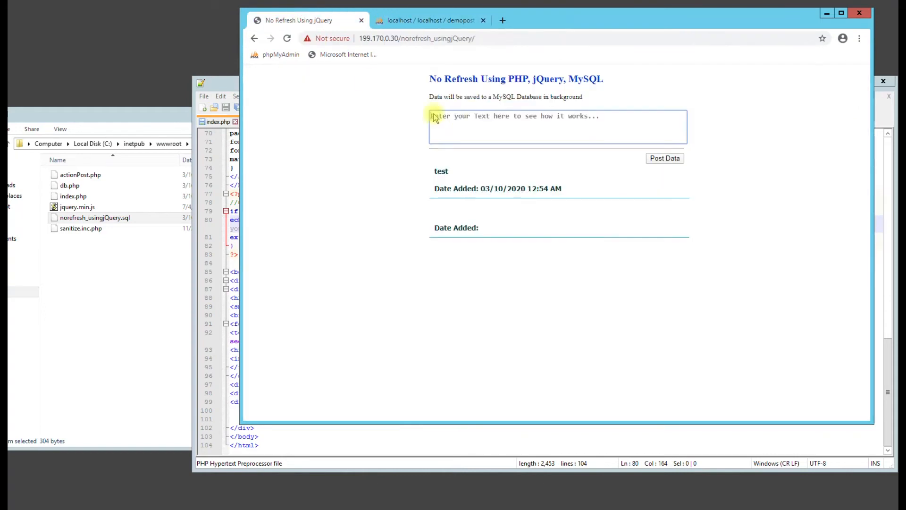
Step: Resubmit the full 'demo test 1234' message from the demo form
type("d")
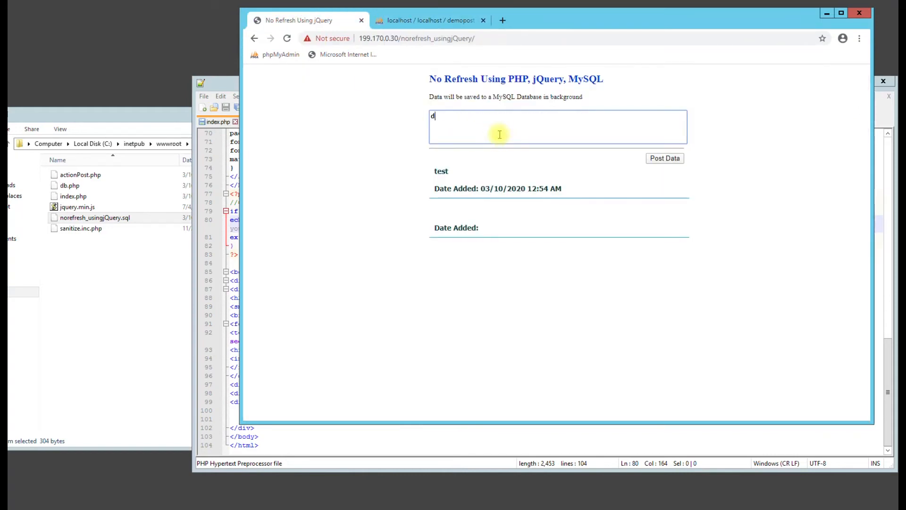
type("demo test")
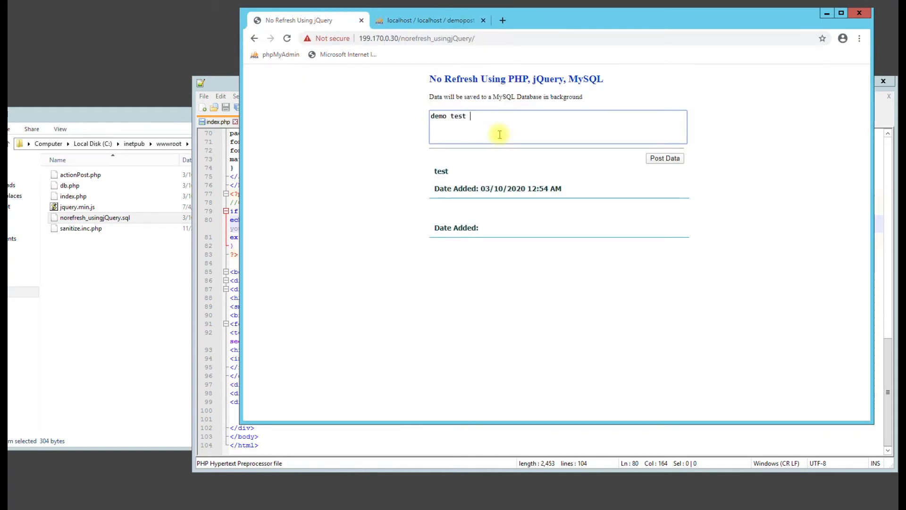
type("1234")
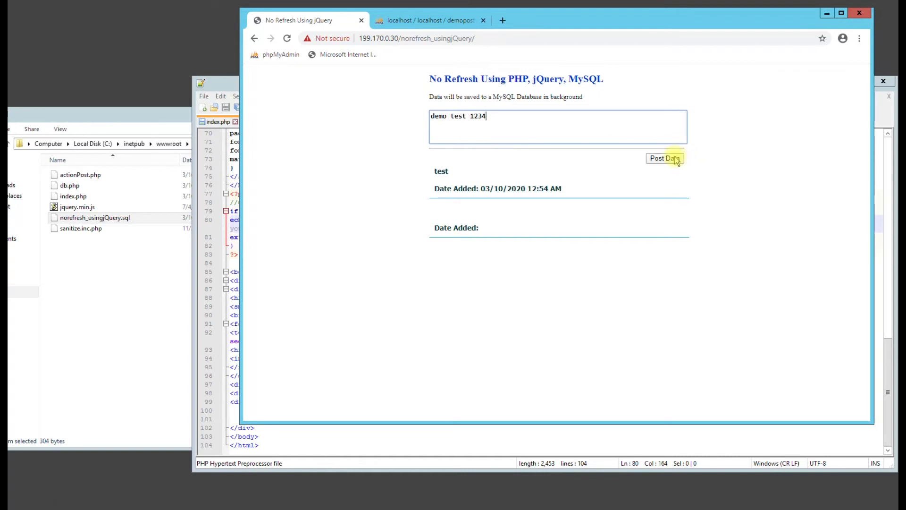
left_click(664, 157)
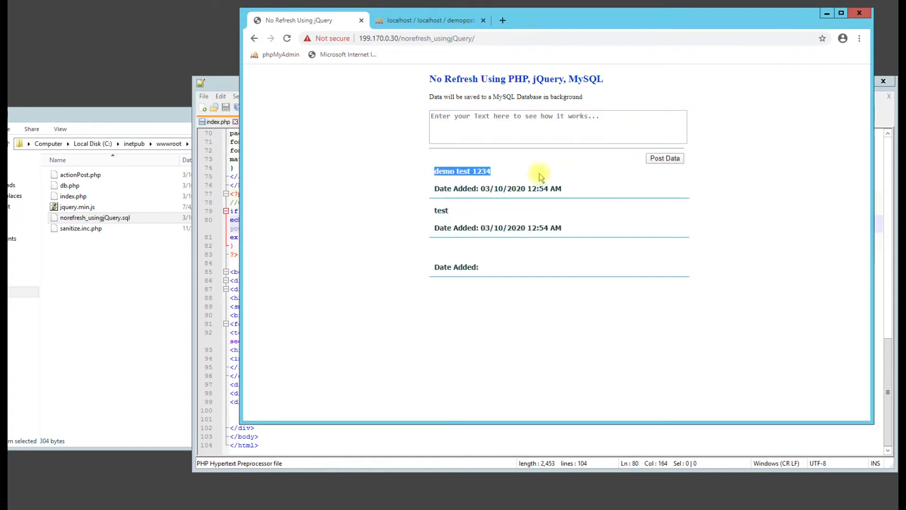
Step: Browse the two rows stored in the comment table, ending back on the demo posting page
left_click(430, 20)
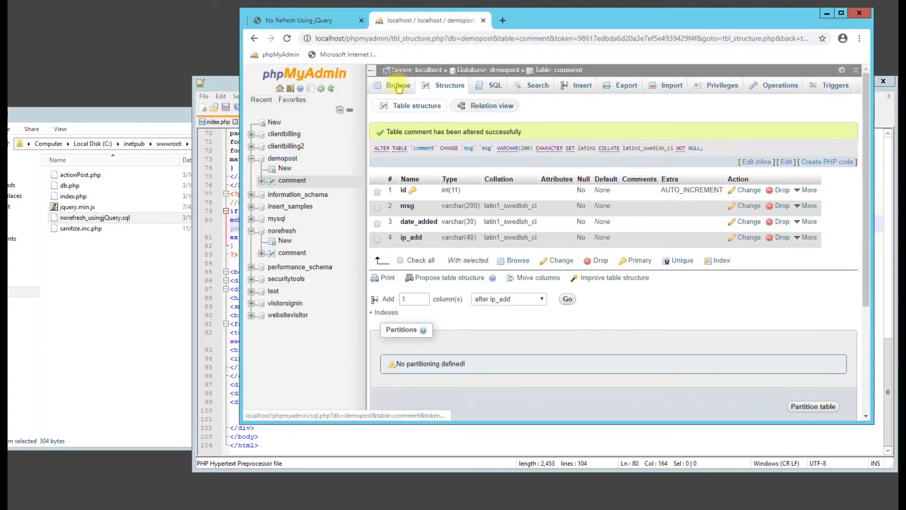
left_click(399, 85)
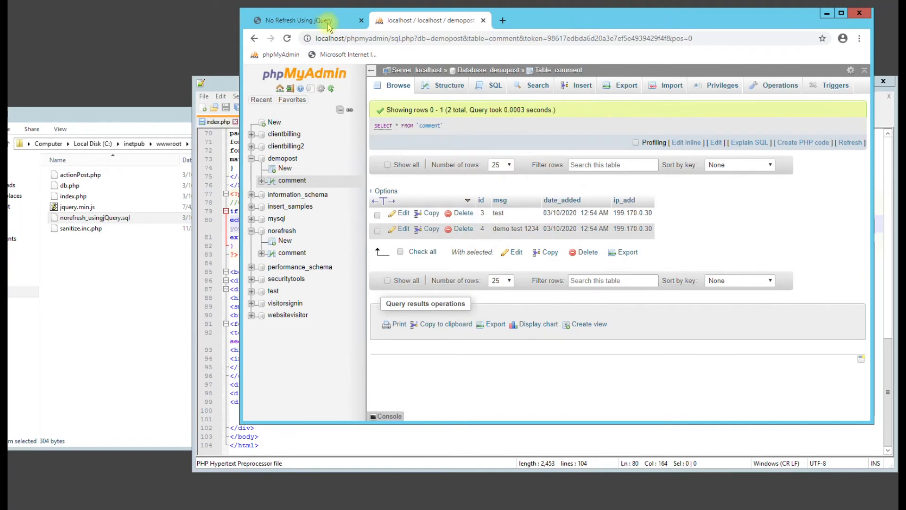
left_click(297, 19)
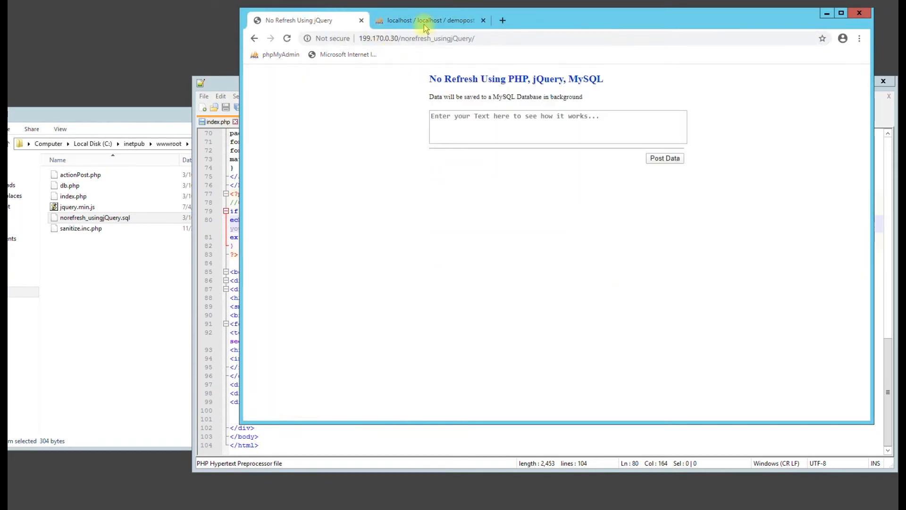
left_click(430, 19)
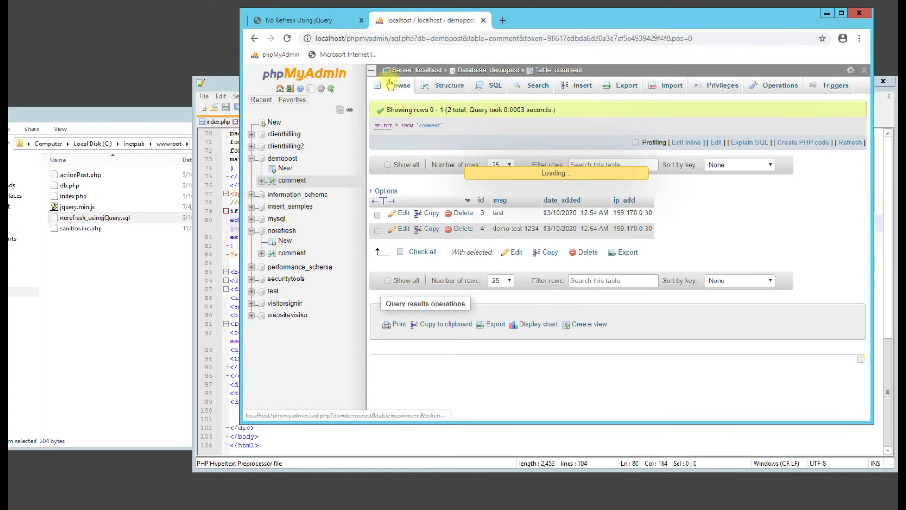
left_click(300, 20)
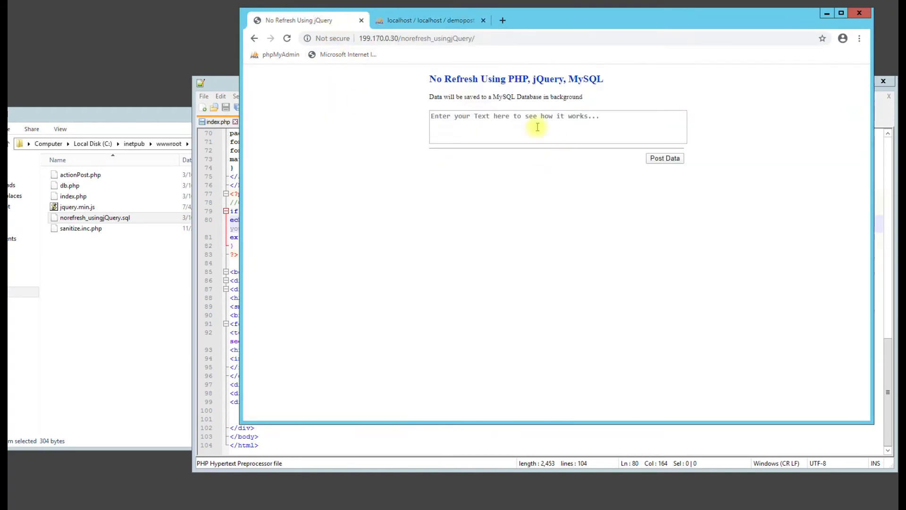
mouse_move(477, 164)
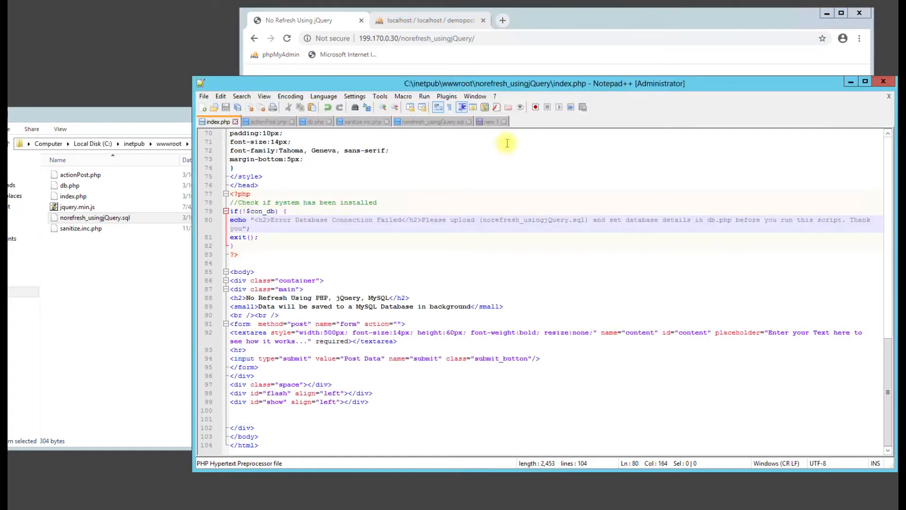
Step: Paste the listing snippet into index.php, filling in $row['msg'] and $row['date_added']
left_click(490, 122)
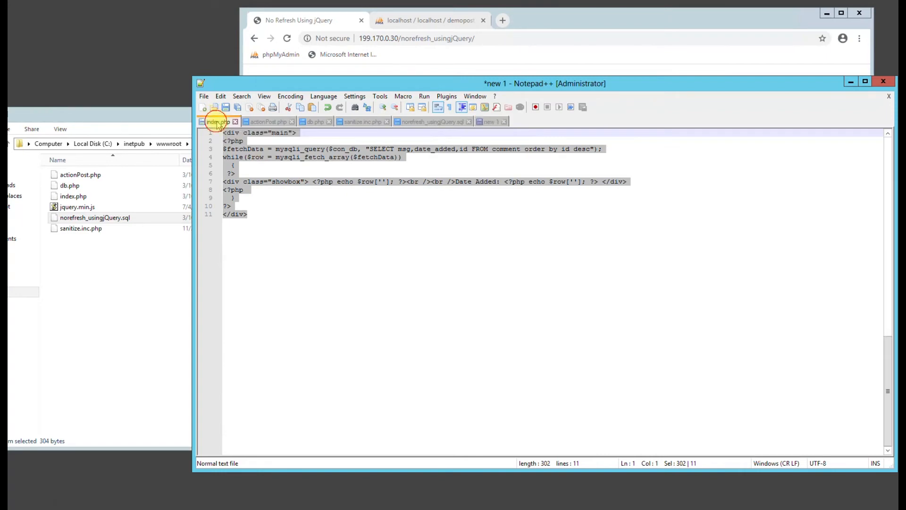
left_click(217, 122)
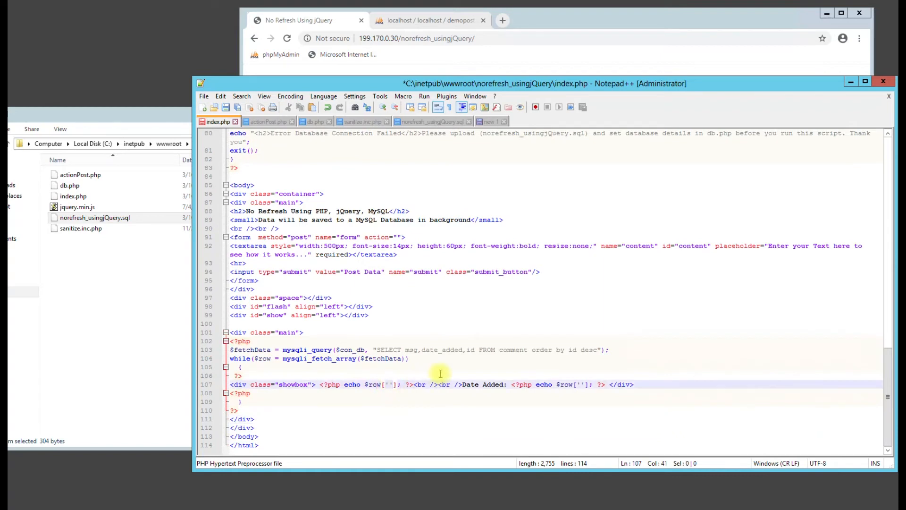
type("msg")
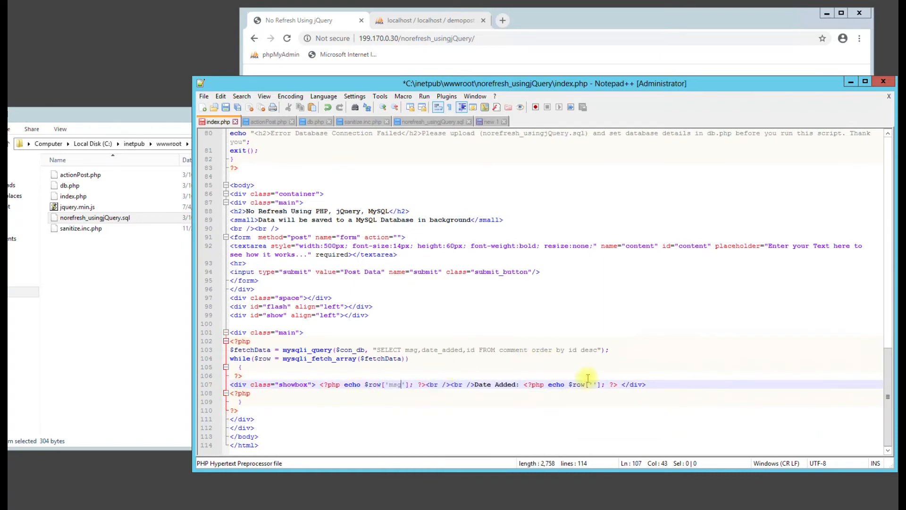
type("date")
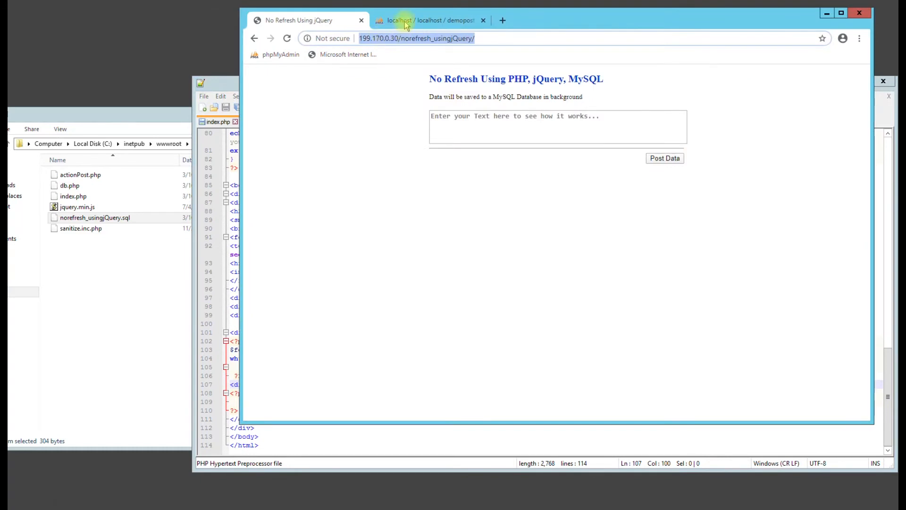
Step: Check all rows in the comment table's Browse view and delete both stored messages
left_click(430, 20)
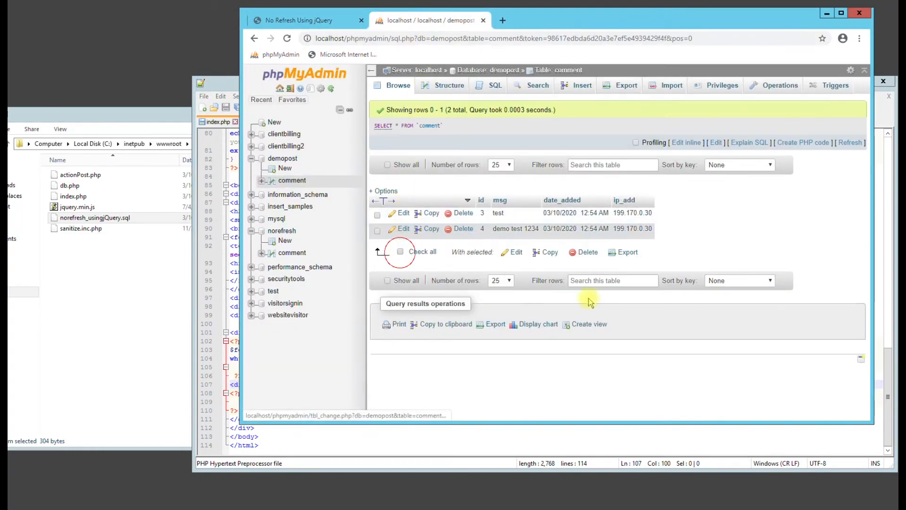
left_click(400, 251)
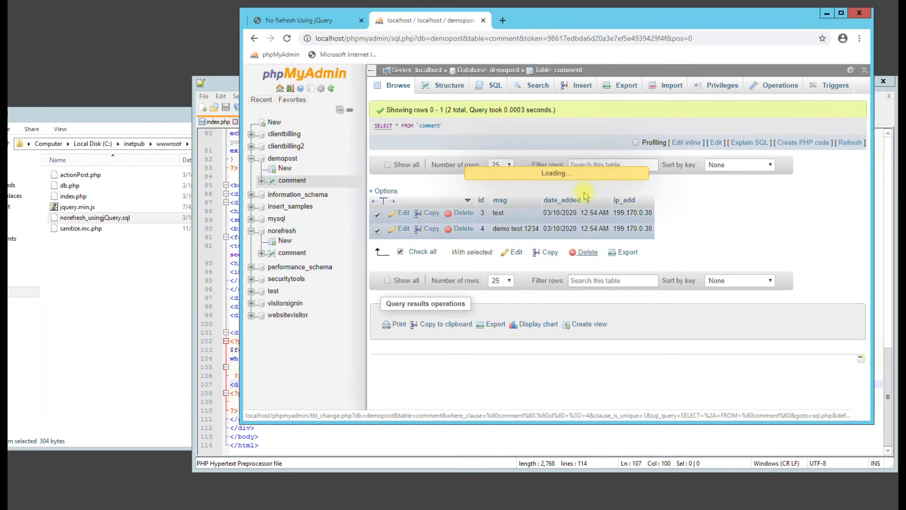
left_click(586, 252)
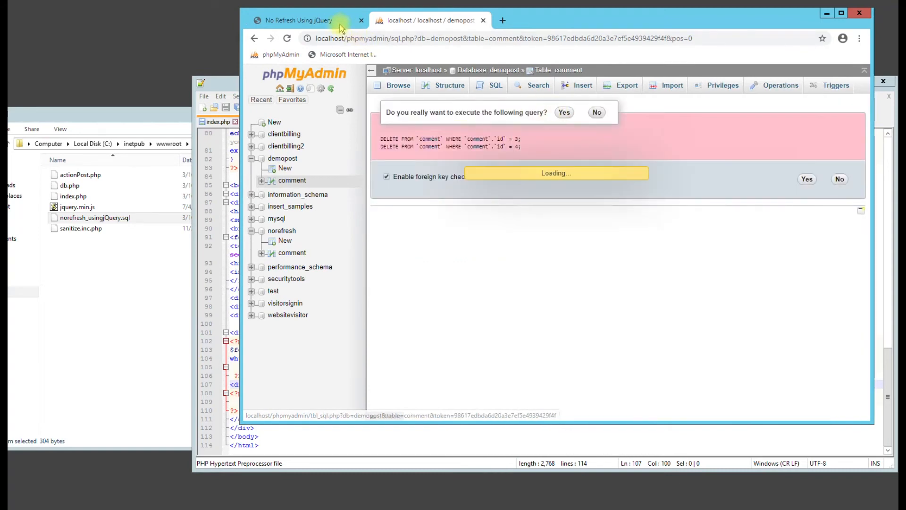
left_click(297, 20)
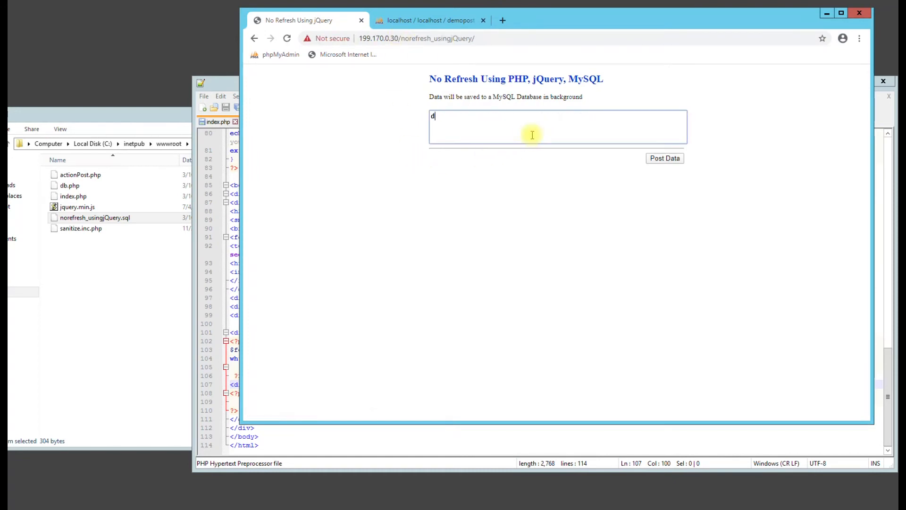
Step: Post 'demo test 5678' and 'demo test 1234', then reload so both are listed newest first
type("emo test 5")
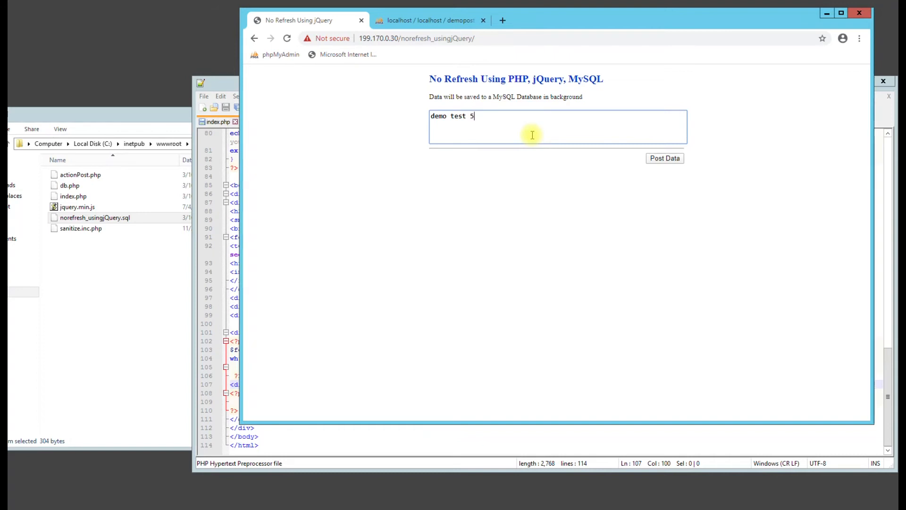
left_click(664, 157)
type("d")
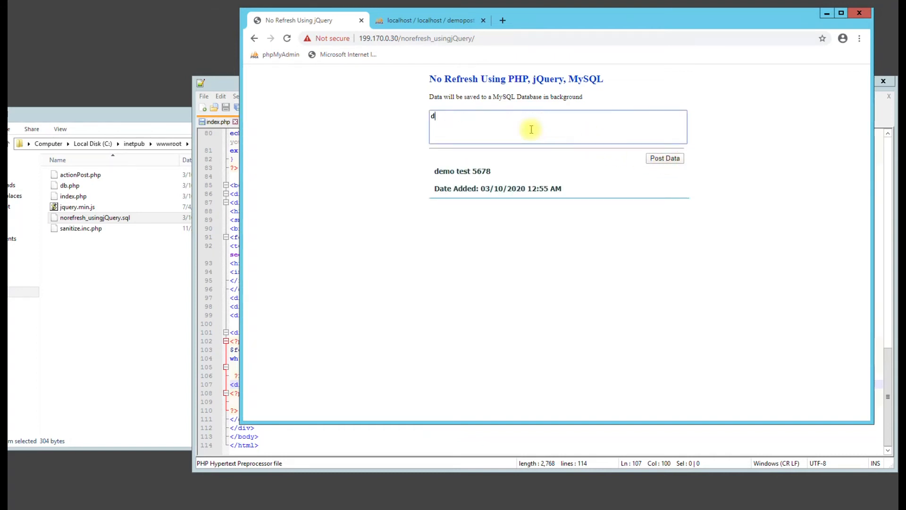
type("emo test 123")
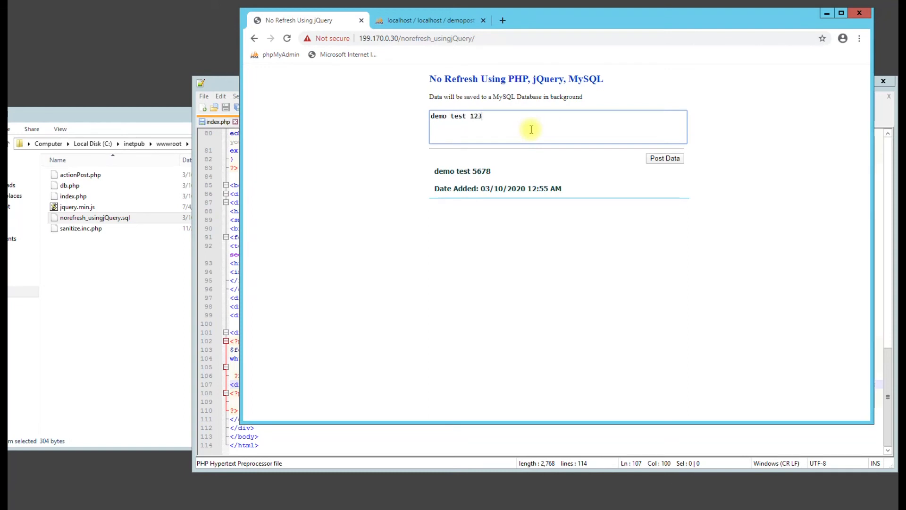
left_click(664, 157)
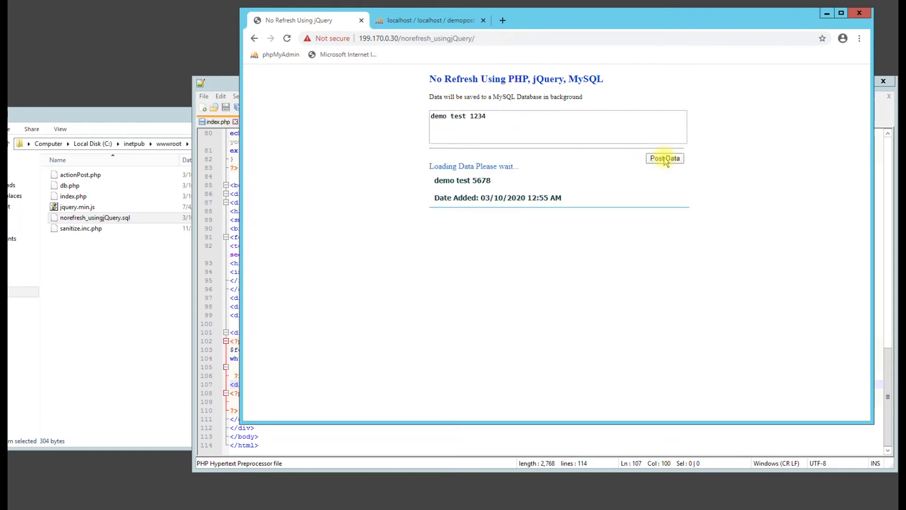
left_click(664, 158)
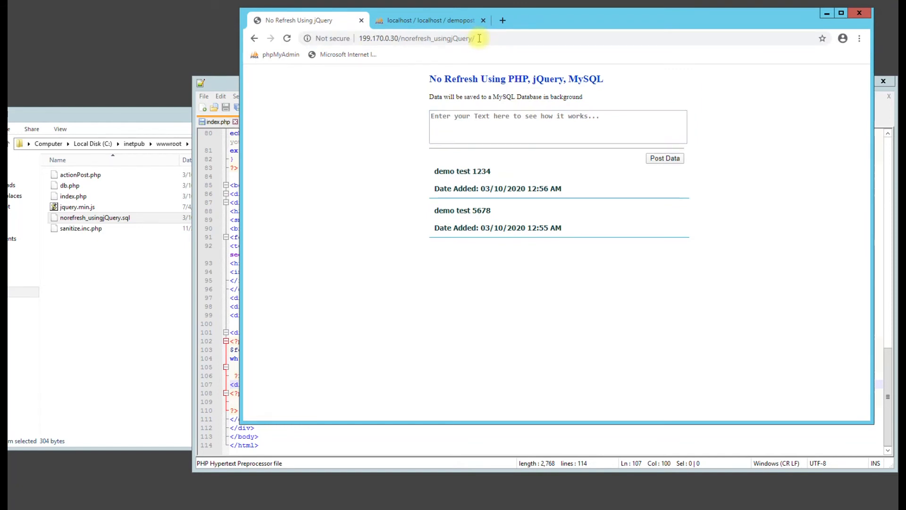
mouse_move(83, 32)
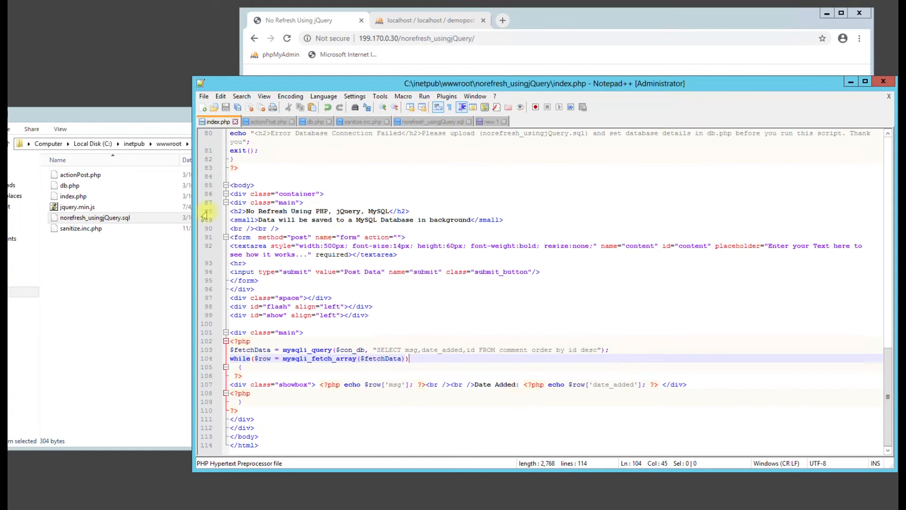
Step: View sanitize.inc.php, the norefresh_usingjQuery.sql table script, then actionPost.php in the editor
left_click(81, 228)
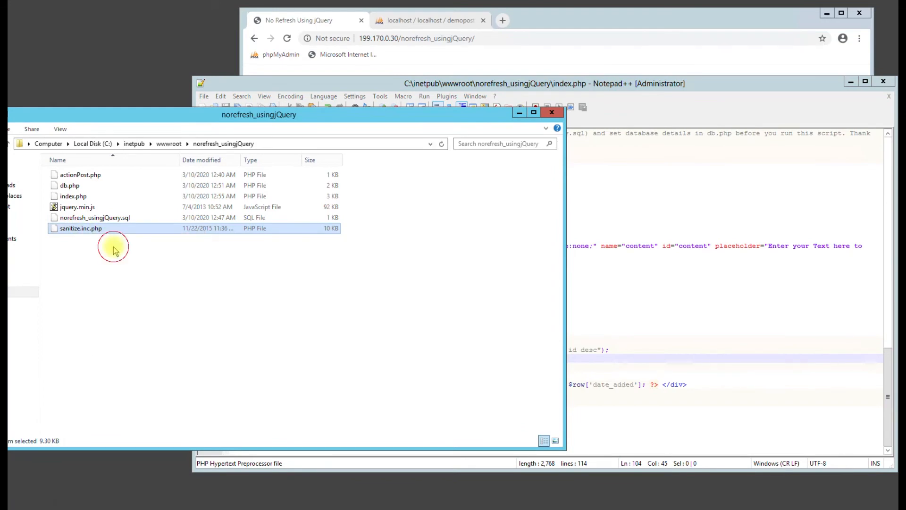
double_click(81, 227)
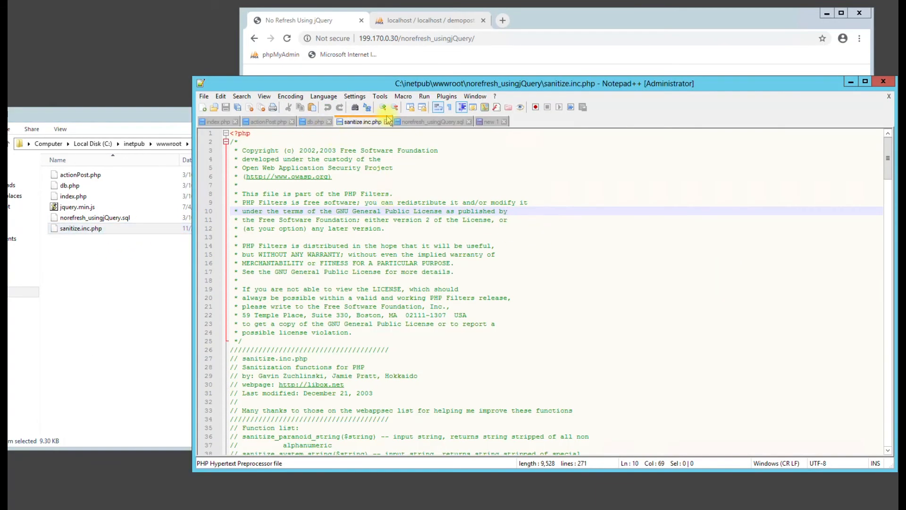
mouse_move(428, 122)
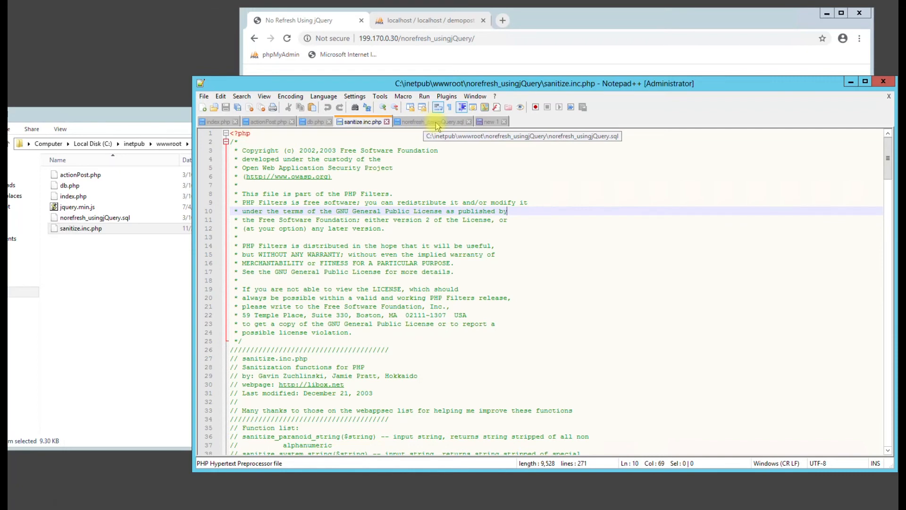
left_click(432, 122)
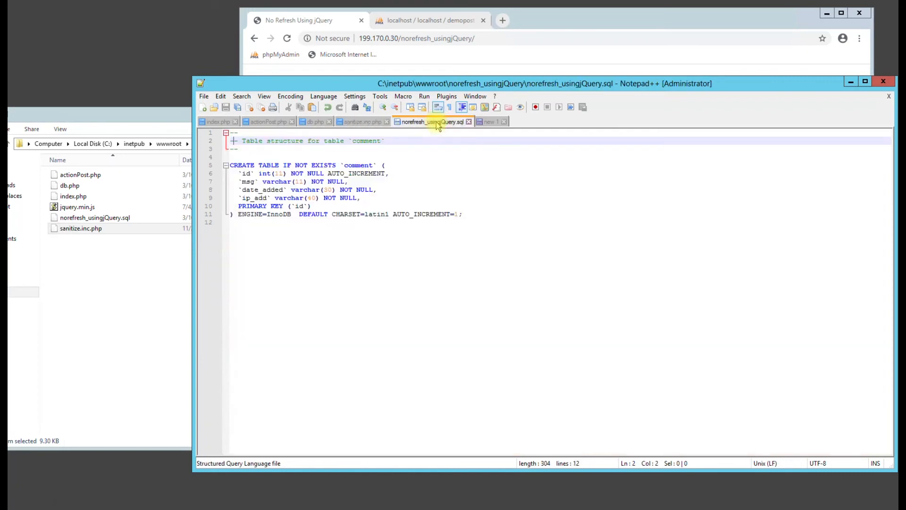
left_click(267, 122)
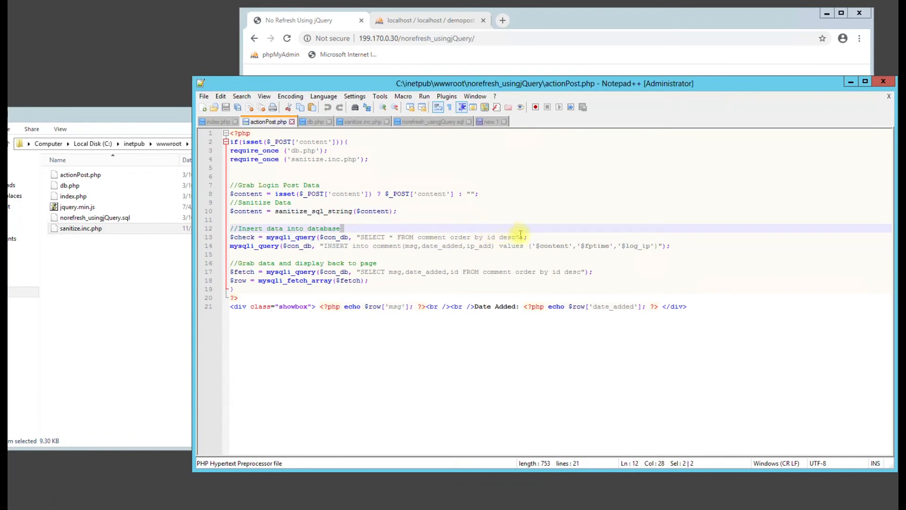
Step: Review actionPost.php's insert query and fetch-for-display lines, then return to the demo page
left_click_drag(520, 237, 597, 267)
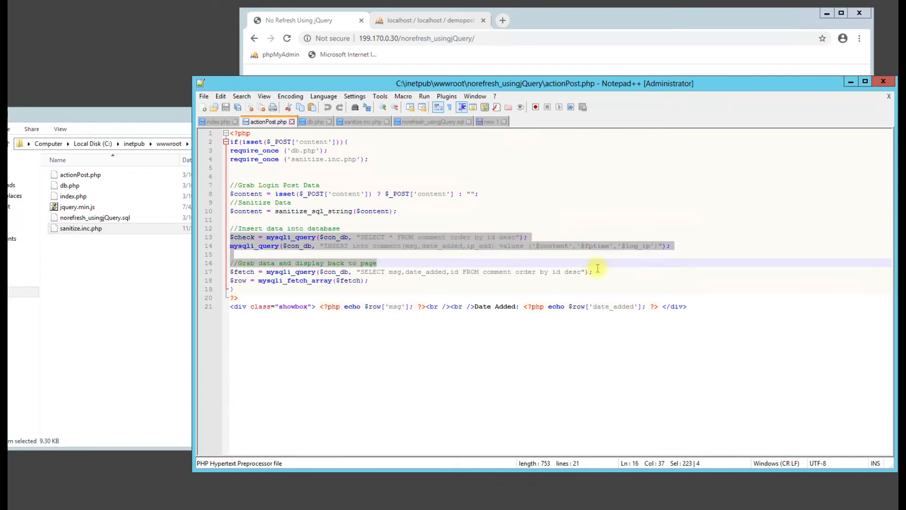
left_click(384, 288)
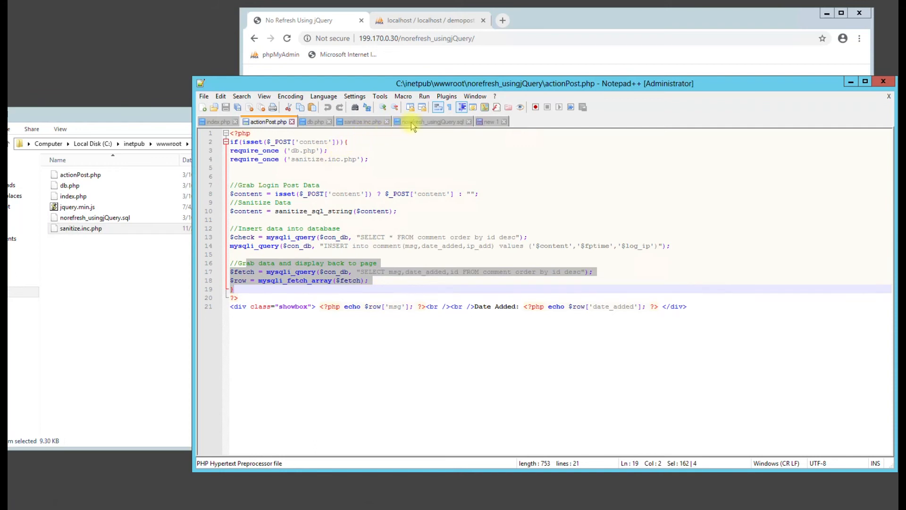
left_click(217, 122)
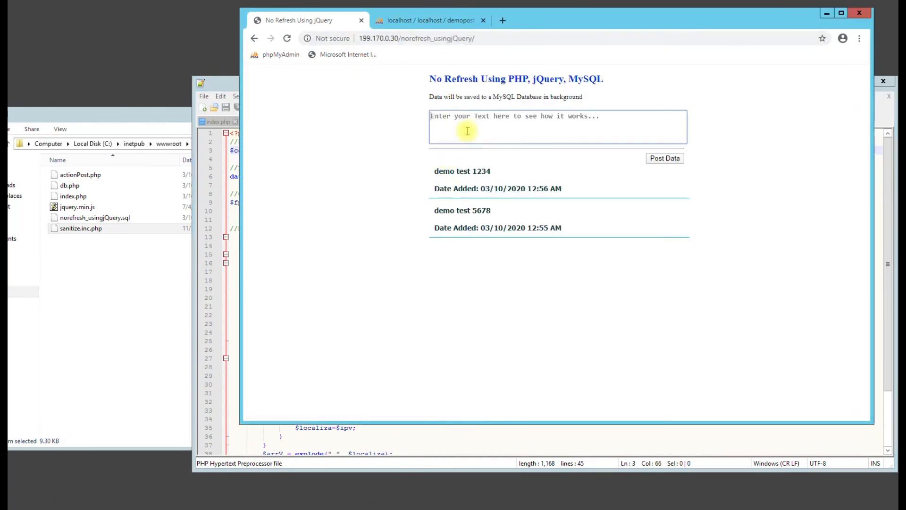
Step: Post test, ghjgfhgfh and 456b54654b654b, reload to confirm persistence, then go to phpMyAdmin's comment table
type("test")
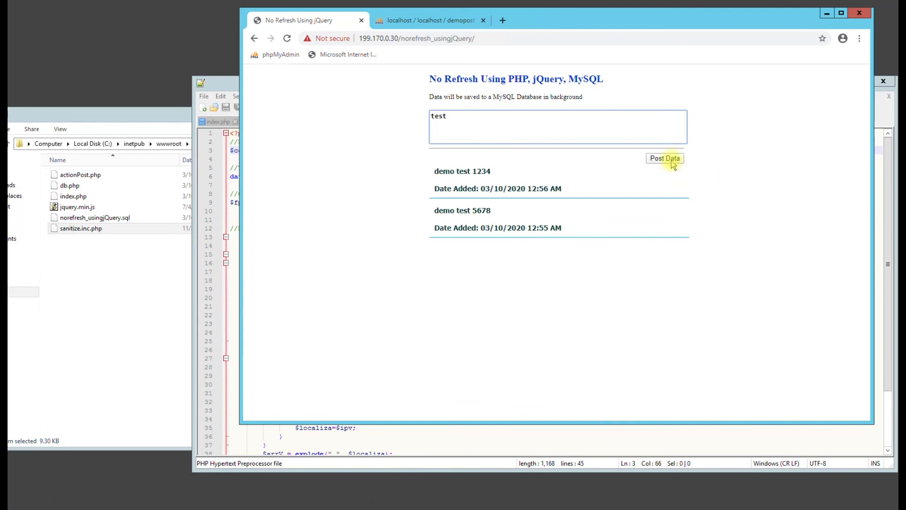
left_click(664, 158)
type("ghjgfhgfh")
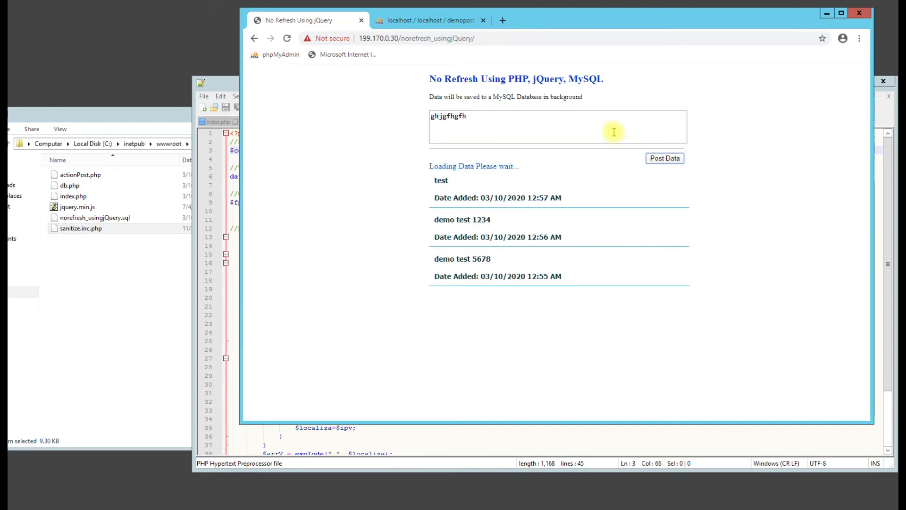
left_click(665, 158)
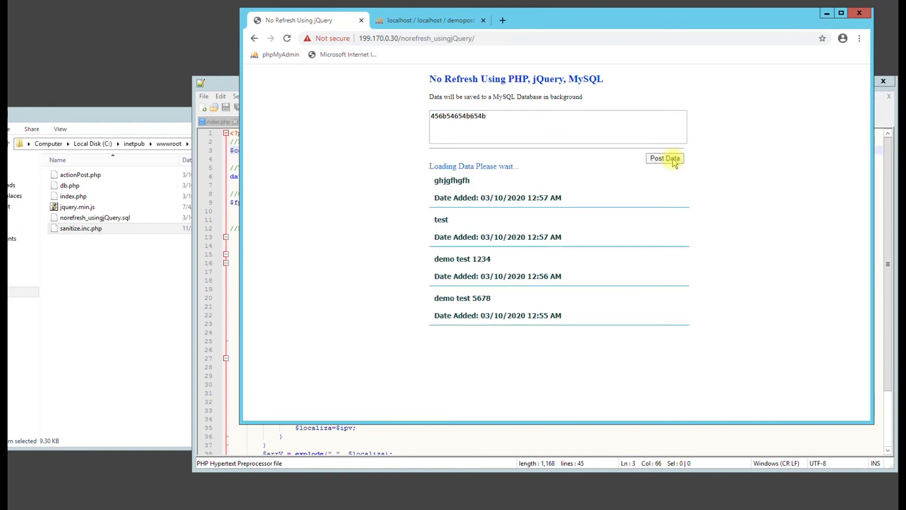
left_click(663, 158)
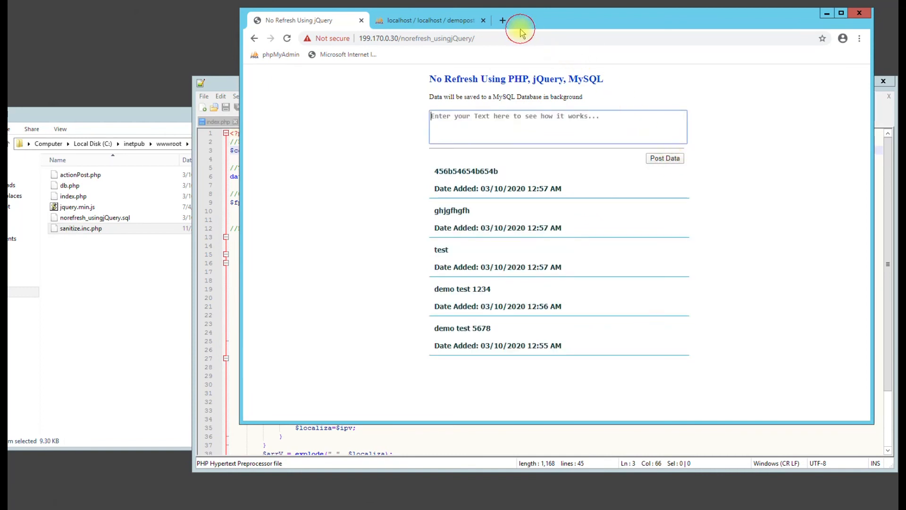
left_click(287, 38)
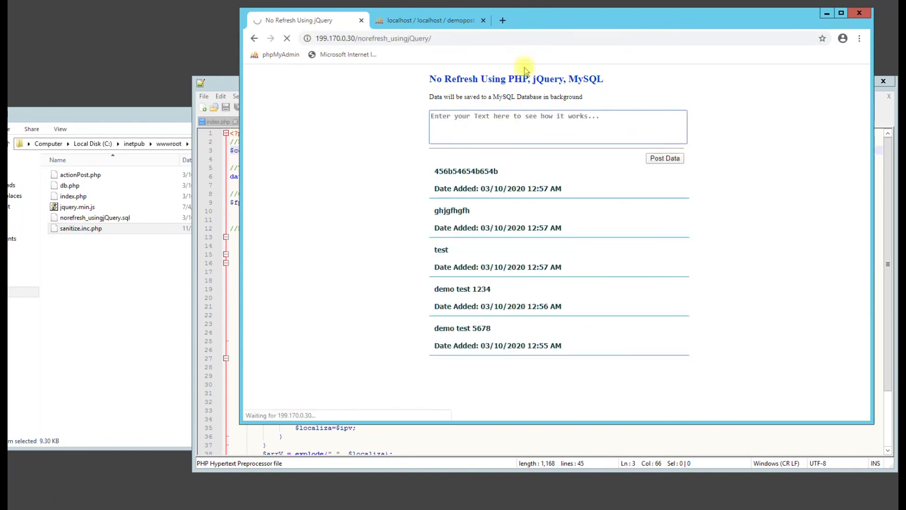
left_click(430, 20)
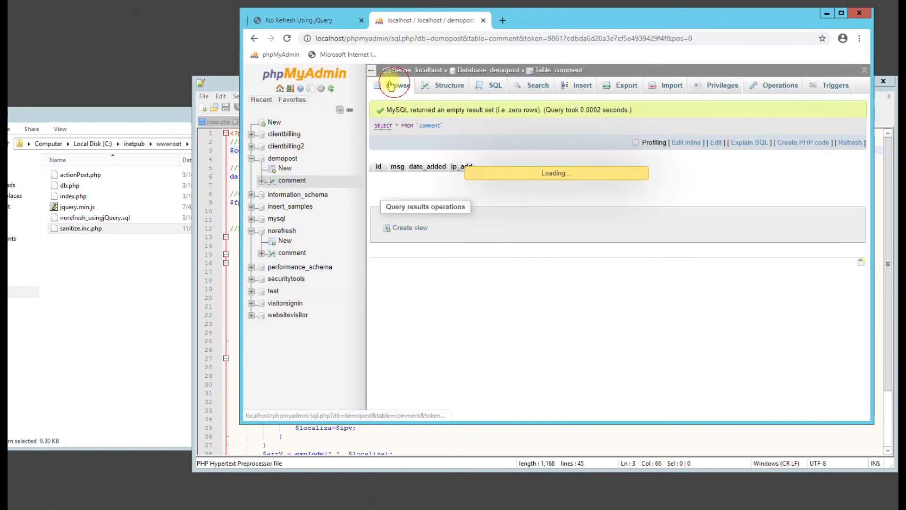
Step: Browse the comment table's five rows and check msg is varchar(200) in Structure, then return to the demo page
left_click(400, 85)
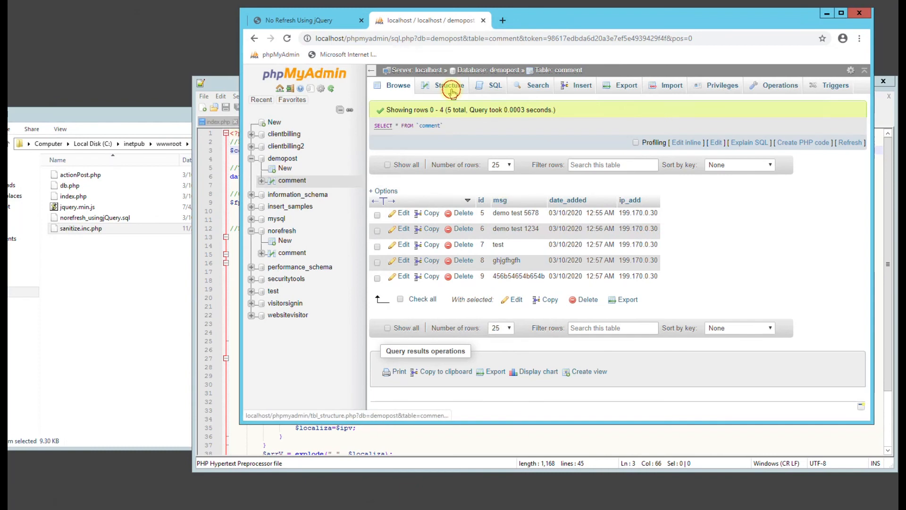
left_click(449, 85)
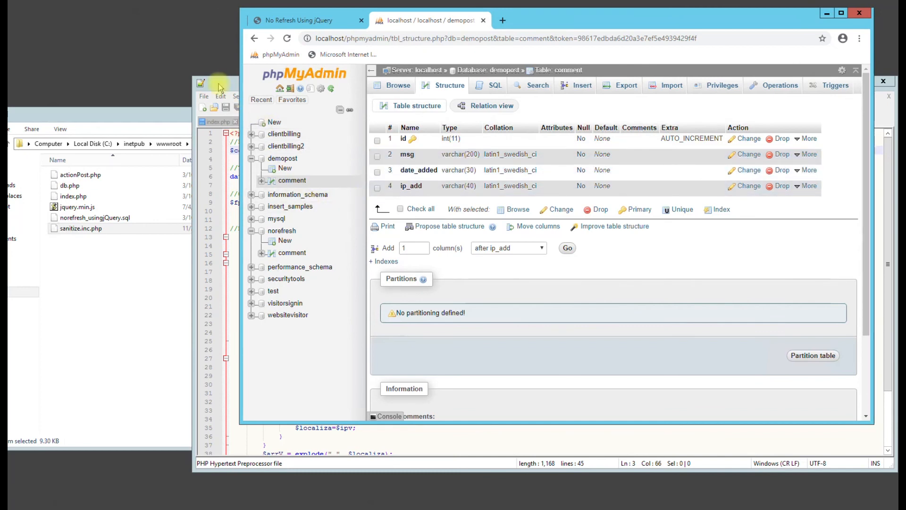
left_click(297, 19)
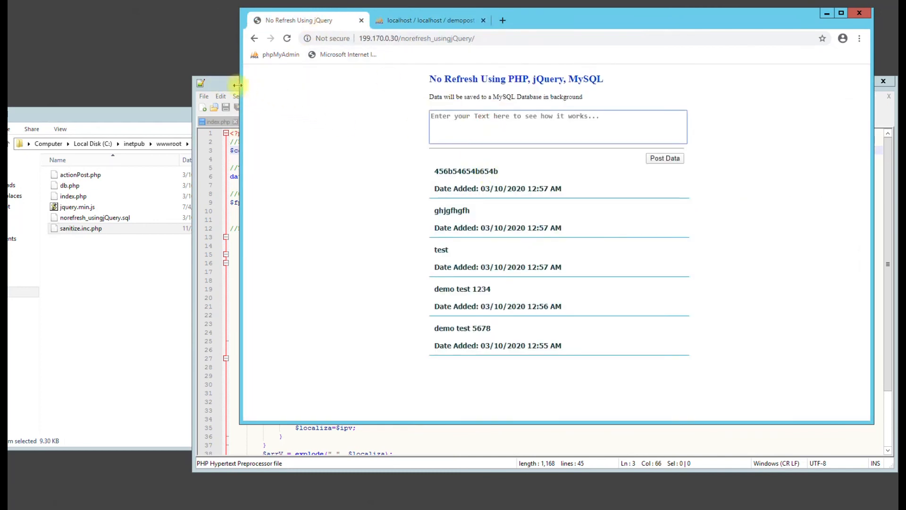
Step: Add maxlength="10" to the message textarea in index.php
left_click(315, 121)
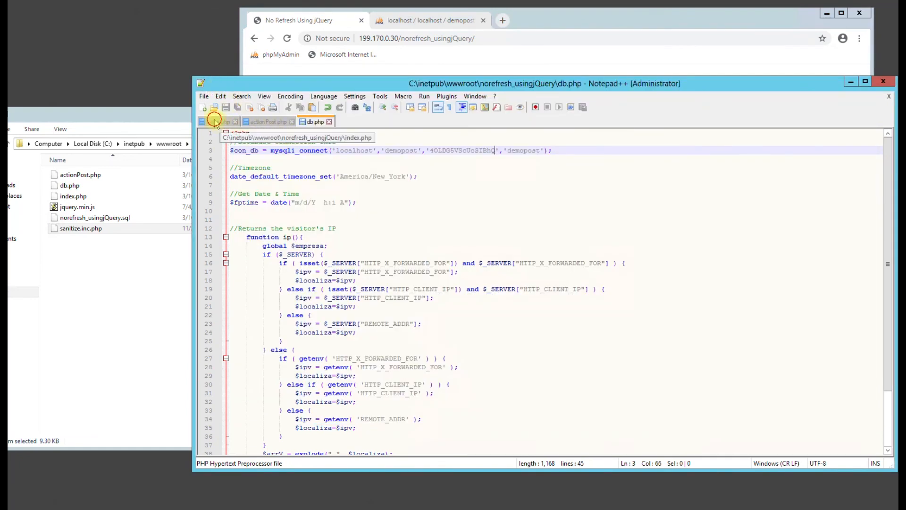
left_click(219, 122)
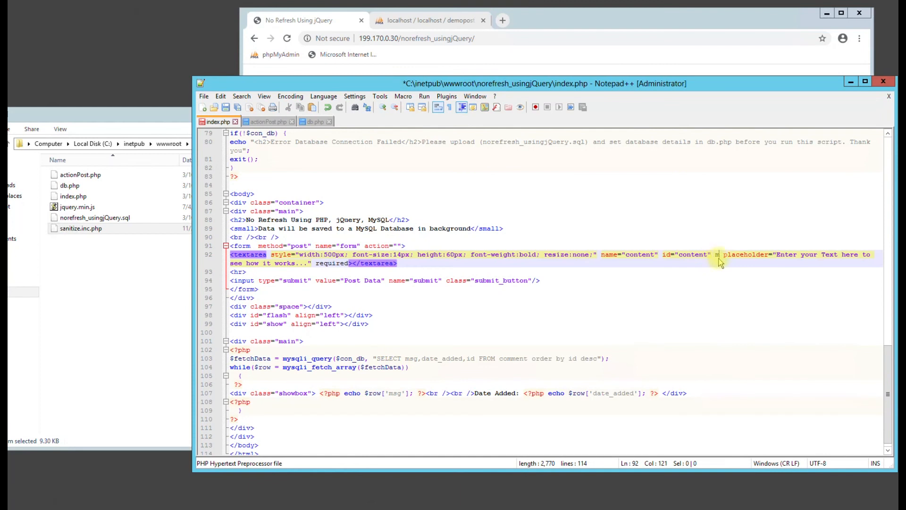
type("maxlength=\"")
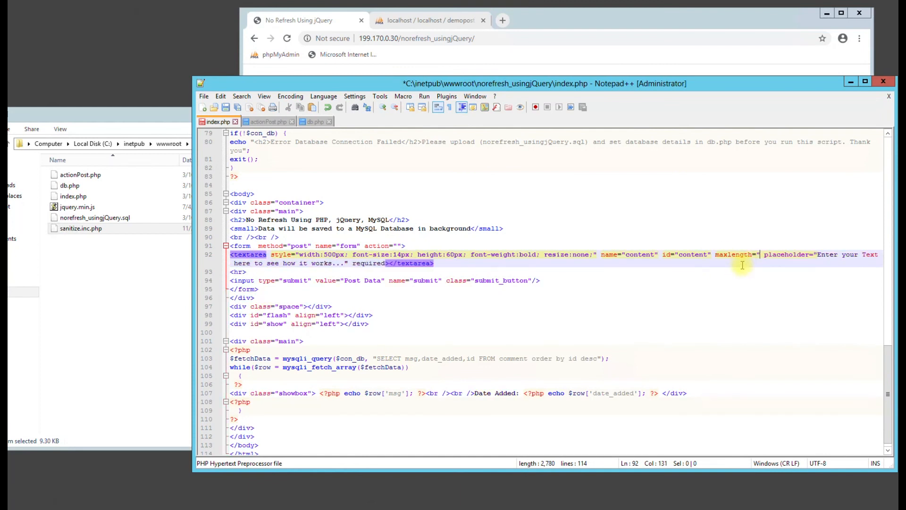
type("0\"")
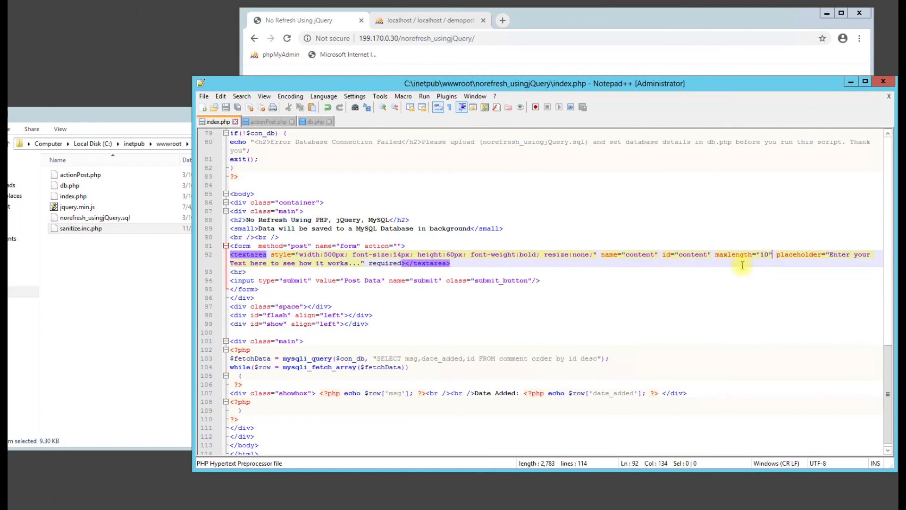
Step: Test the 10-character limit with tttttttttt on the demo page, then raise maxlength to 200
left_click(300, 20)
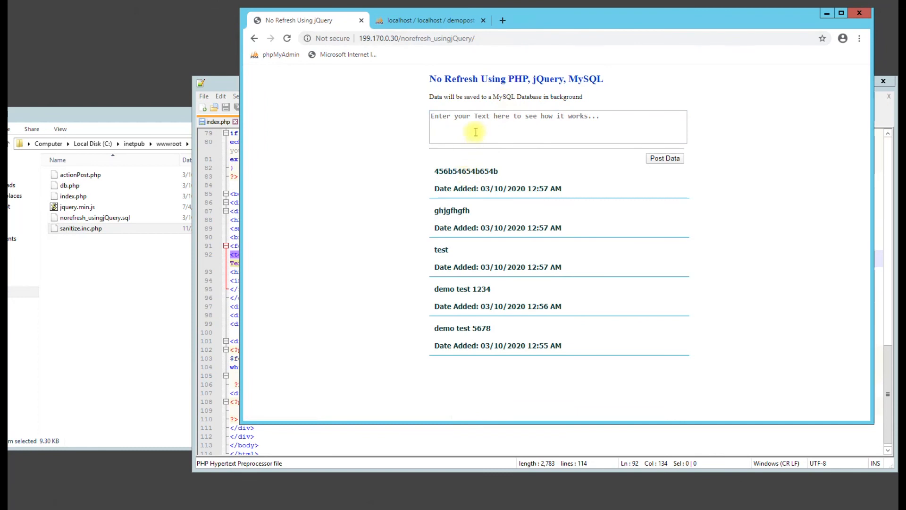
type("tttttttttt")
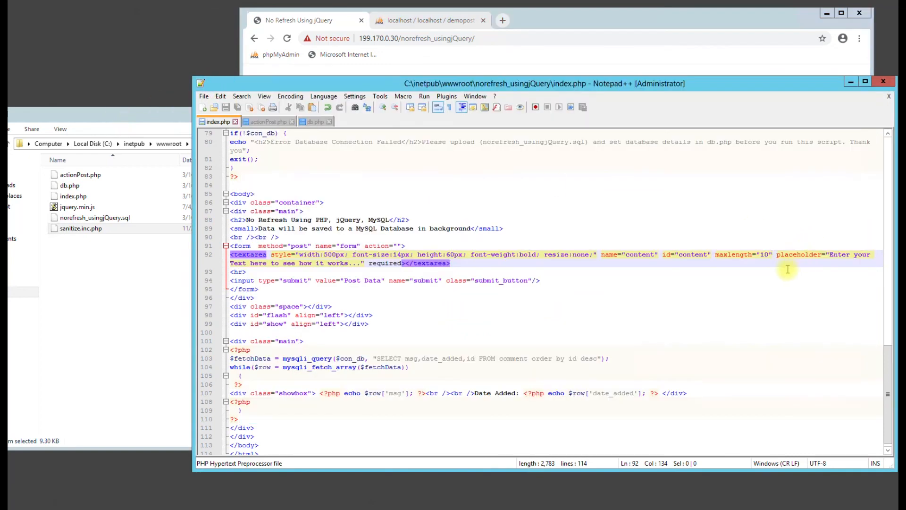
type("200")
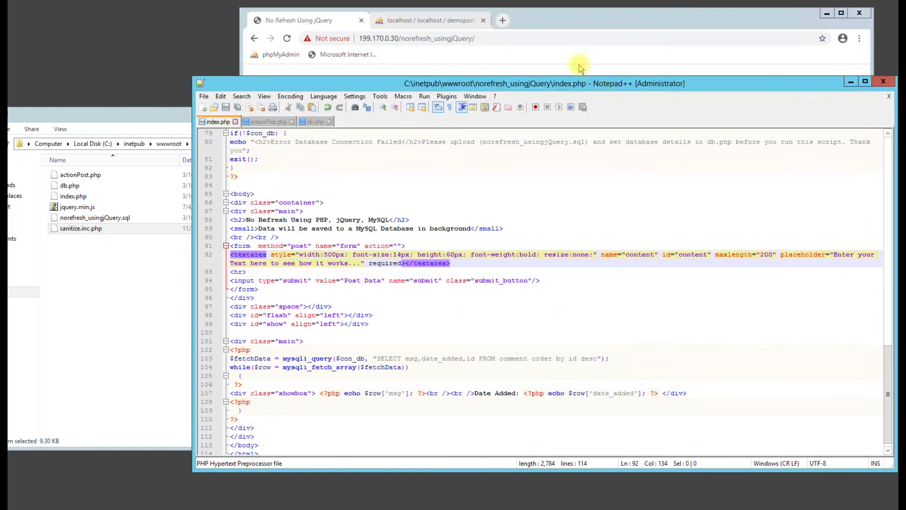
Step: Inspect the textarea's maxlength="200" in DevTools, enter ffff beyond ten characters, then close DevTools
left_click(580, 60)
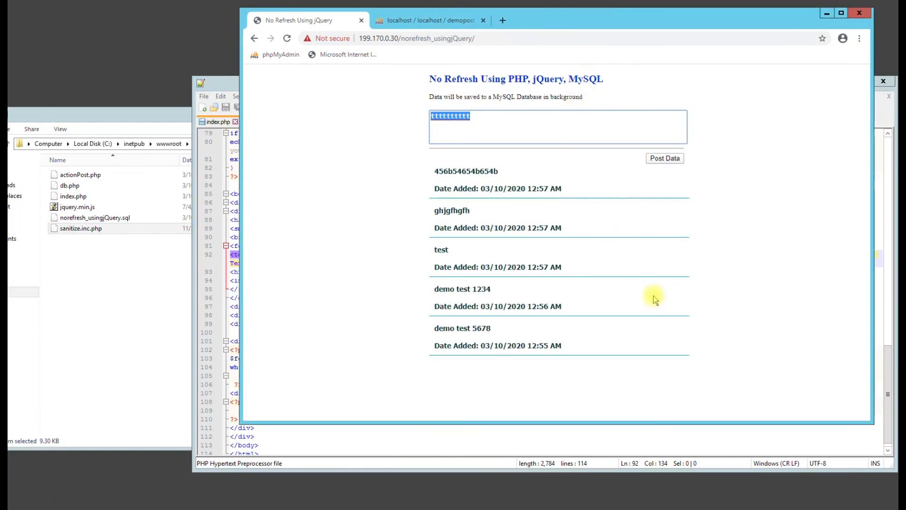
key("f12")
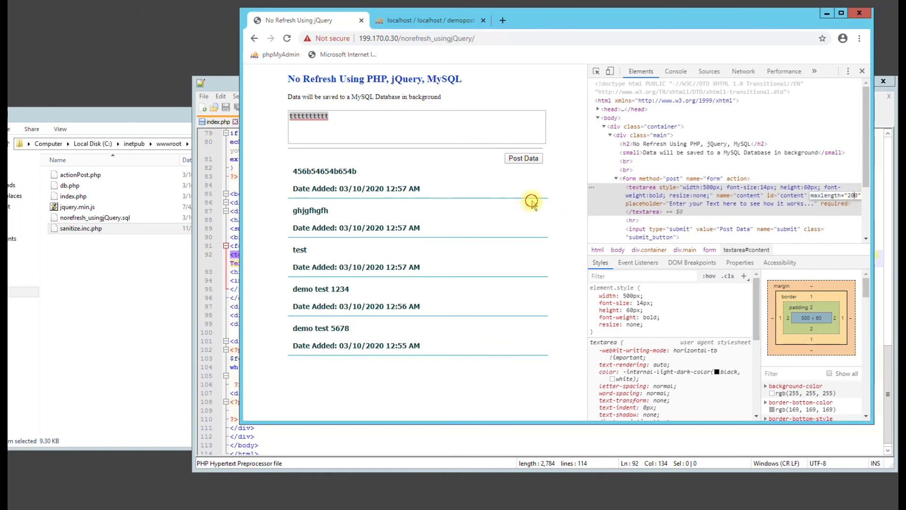
type("ffffffffffffffffffffffffffff")
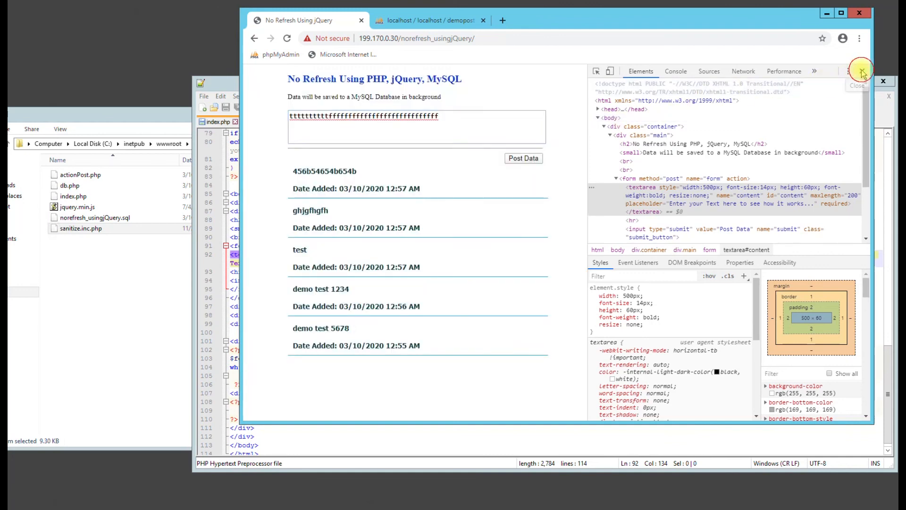
left_click(862, 70)
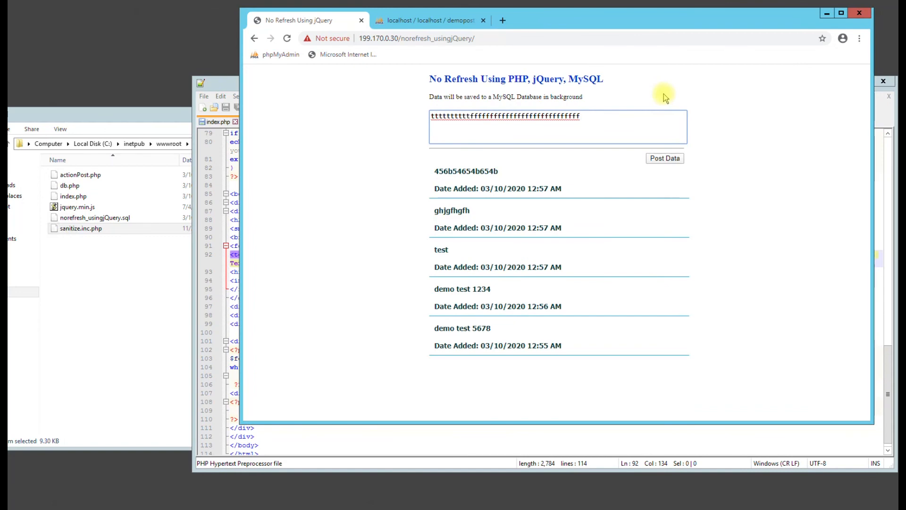